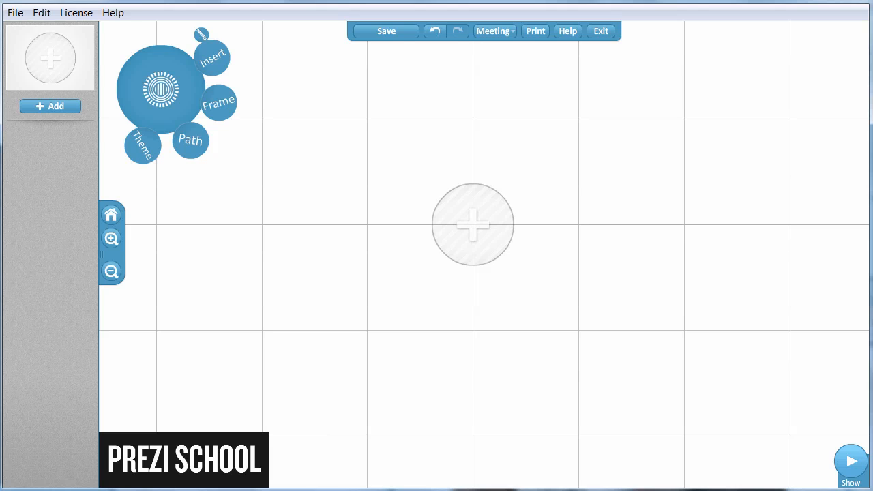
Open the Insert image dialog, with upload-from-computer and web image search options
click(190, 141)
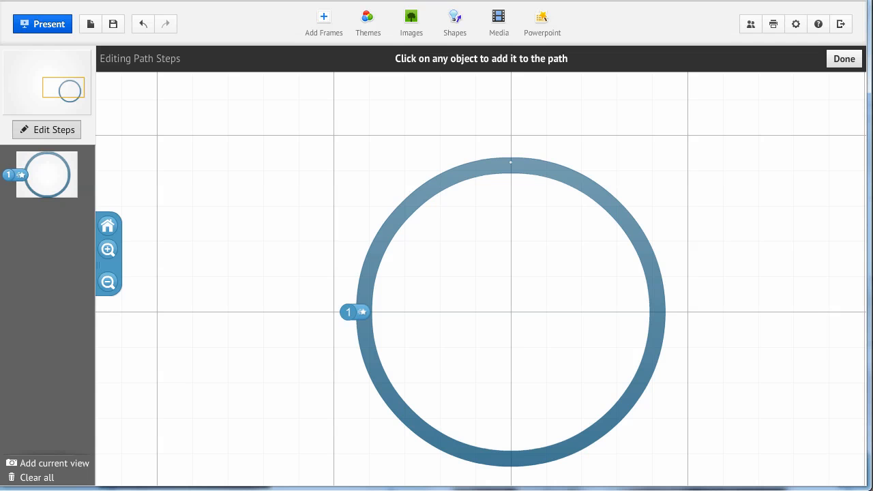
mouse_move(219, 321)
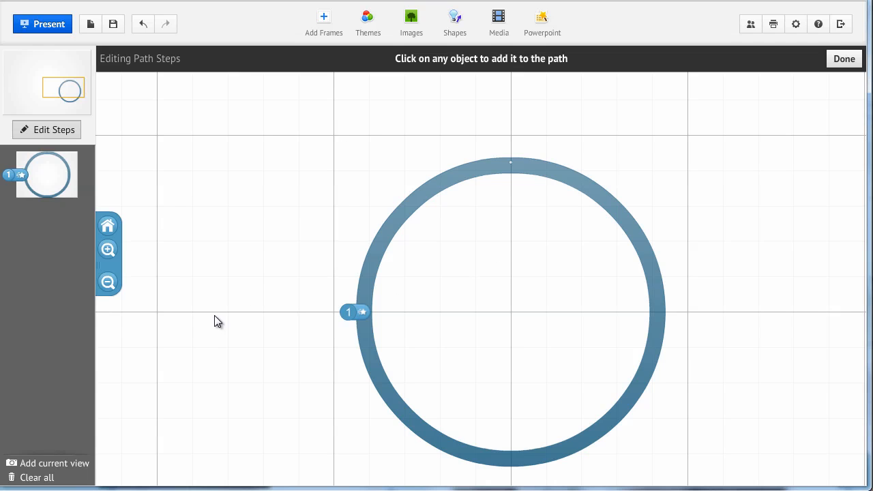
mouse_move(245, 320)
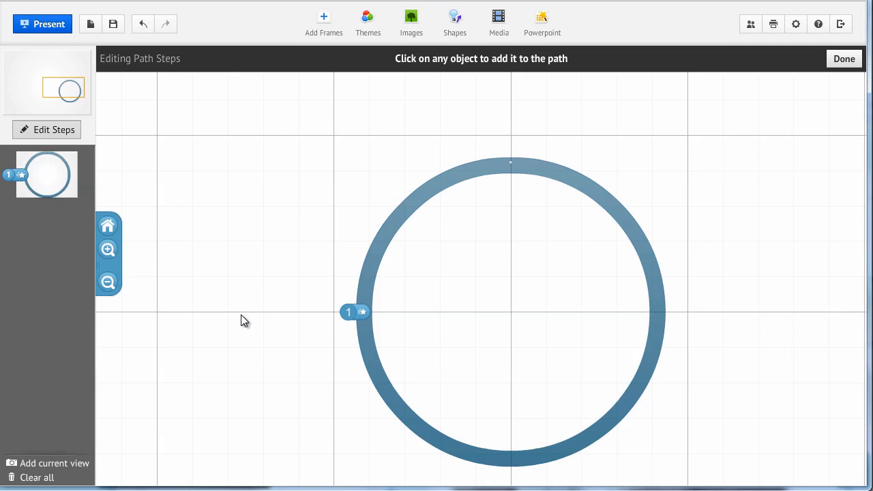
mouse_move(258, 291)
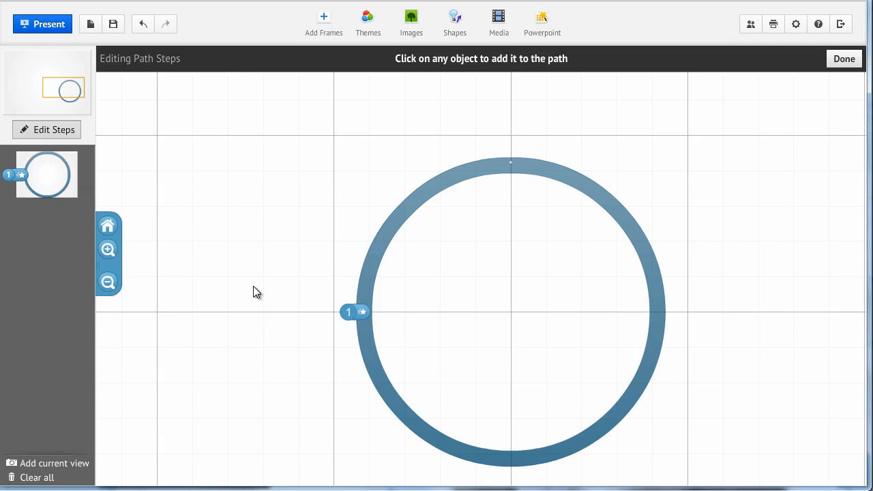
mouse_move(277, 169)
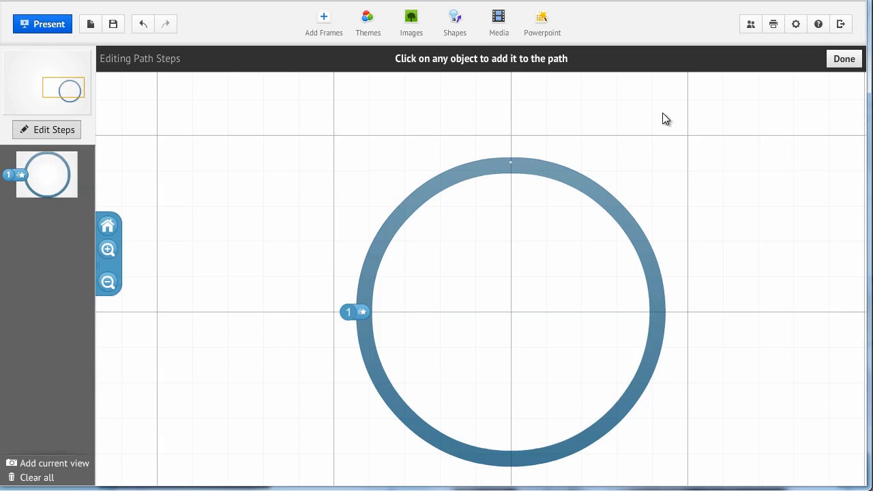
click(845, 59)
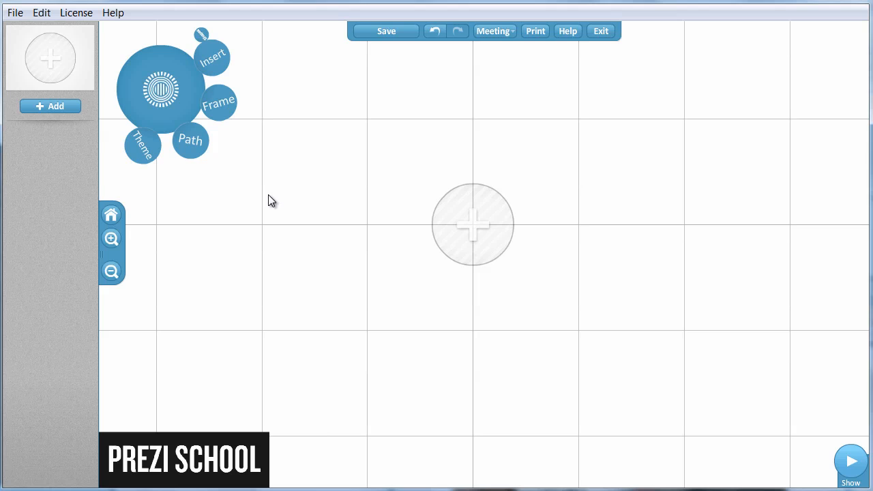
mouse_move(274, 168)
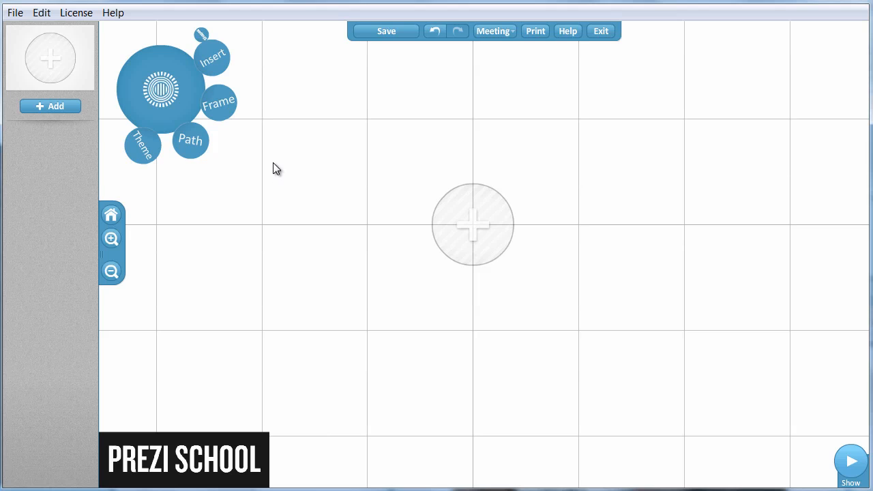
mouse_move(284, 149)
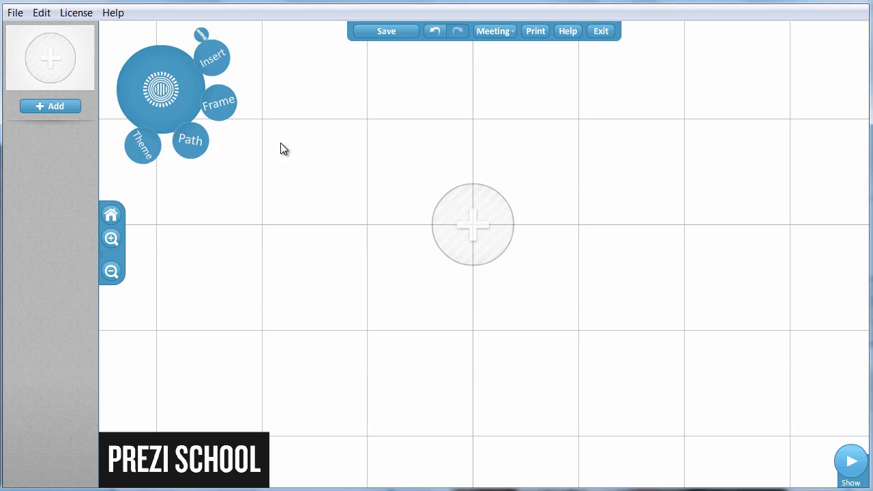
mouse_move(225, 81)
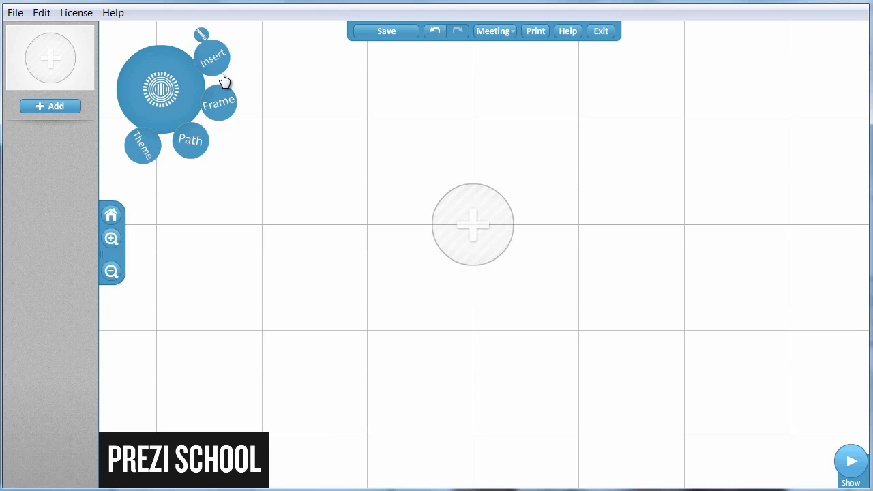
mouse_move(253, 122)
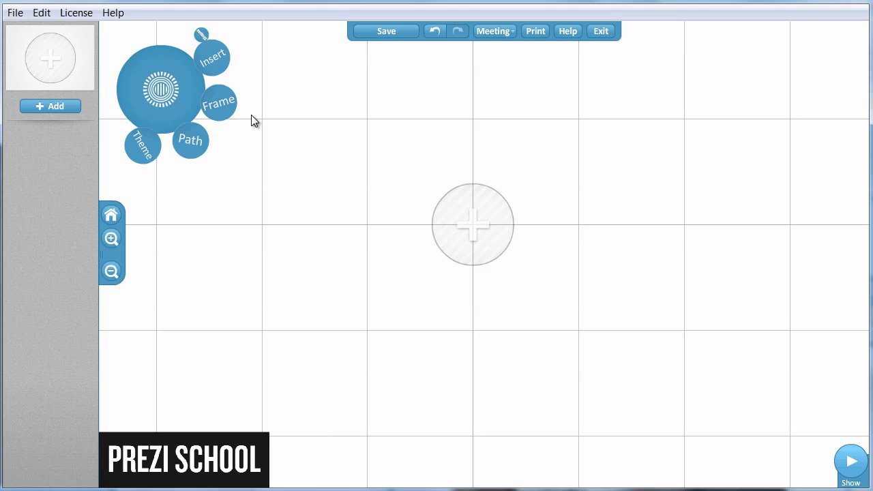
mouse_move(234, 123)
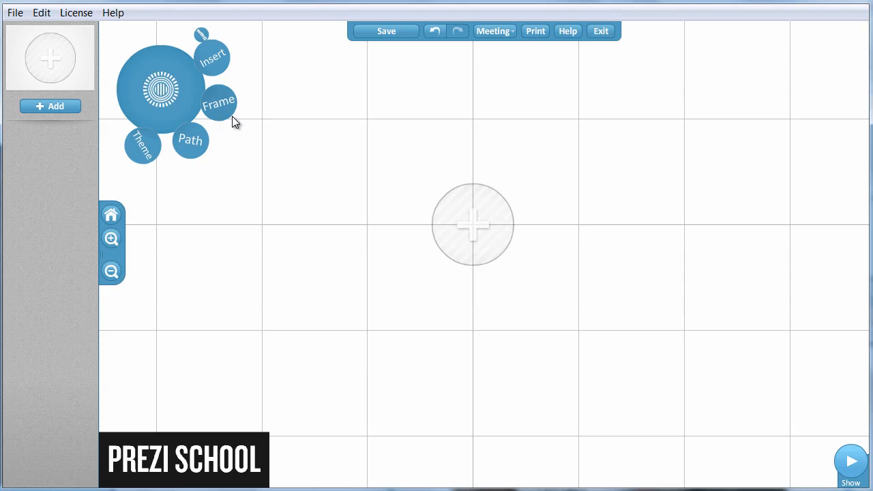
mouse_move(240, 122)
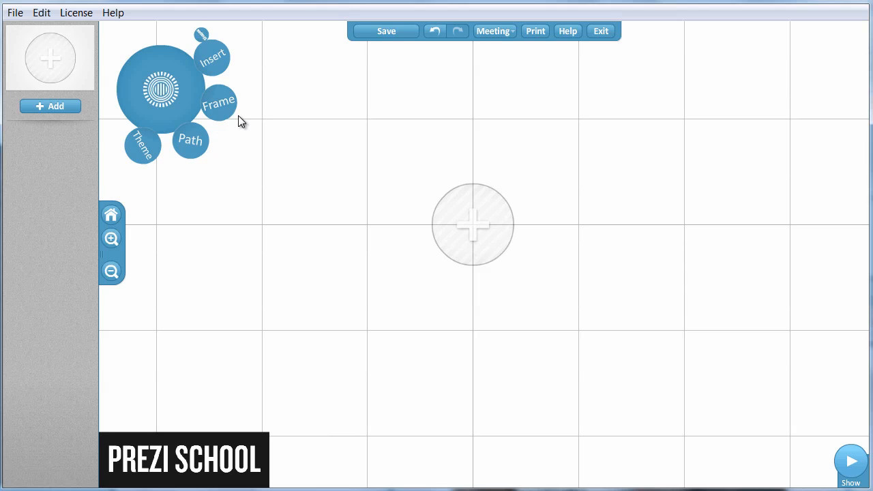
mouse_move(234, 53)
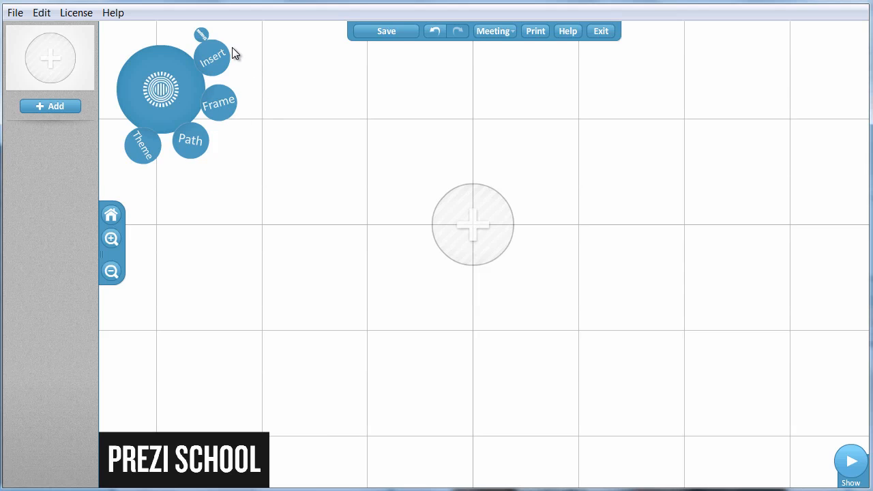
mouse_move(215, 166)
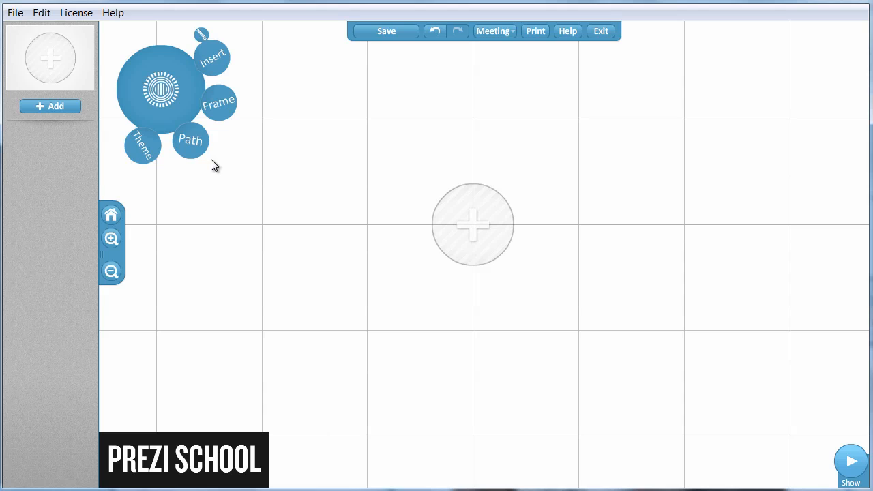
mouse_move(294, 49)
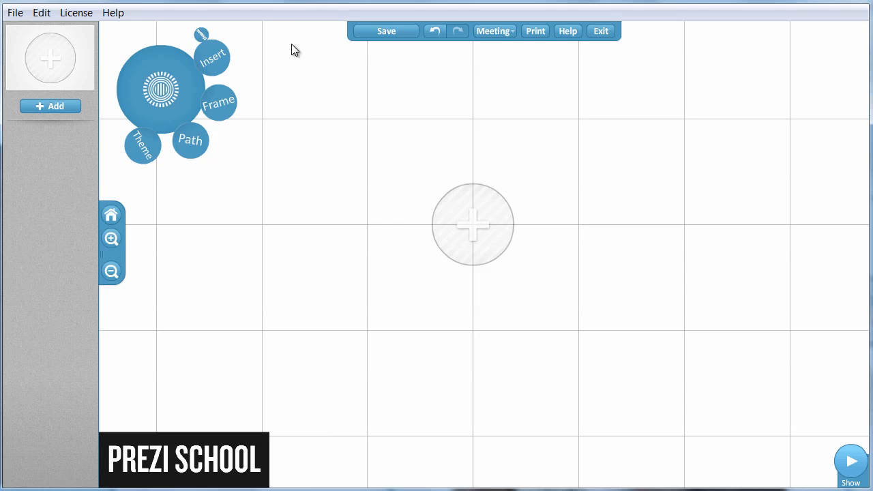
mouse_move(253, 66)
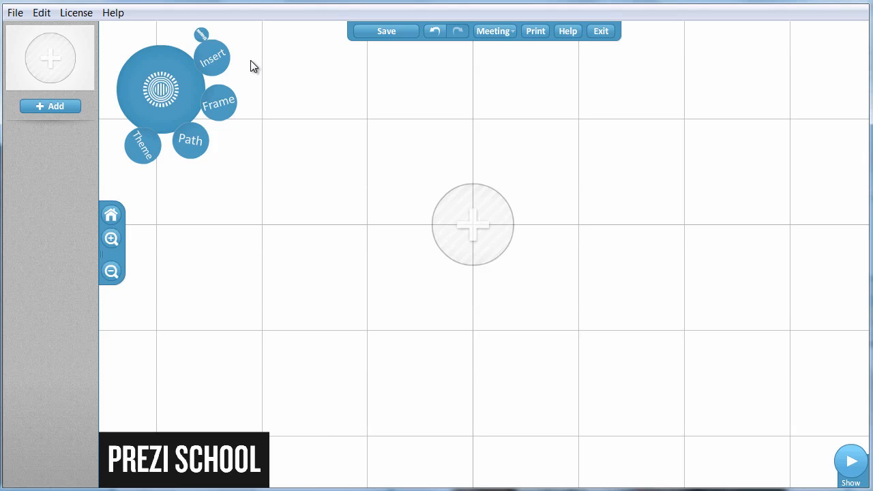
mouse_move(227, 35)
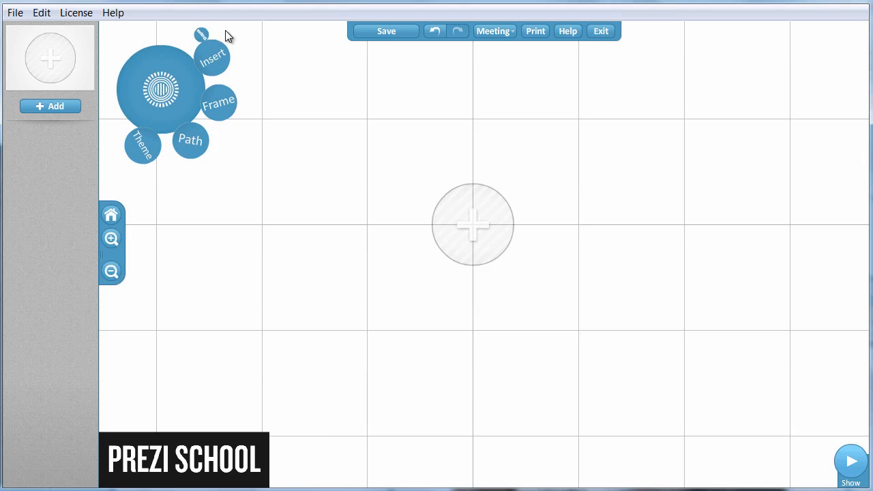
mouse_move(247, 65)
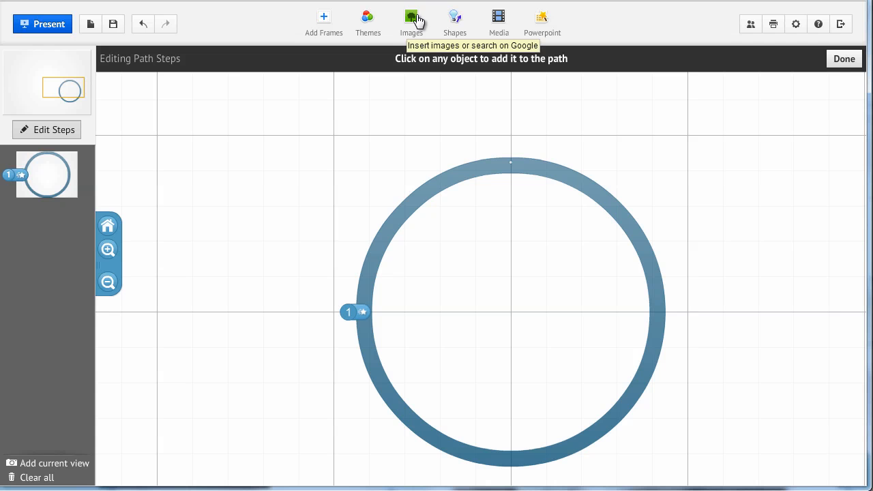
mouse_move(429, 39)
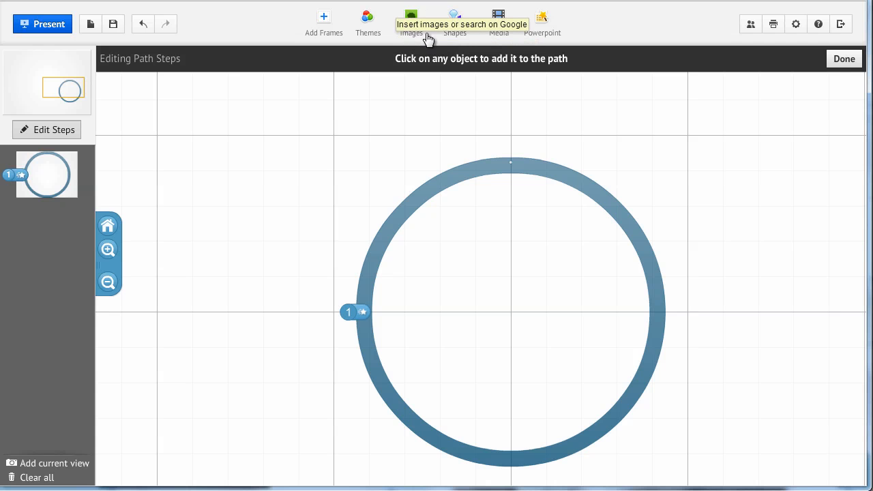
mouse_move(435, 6)
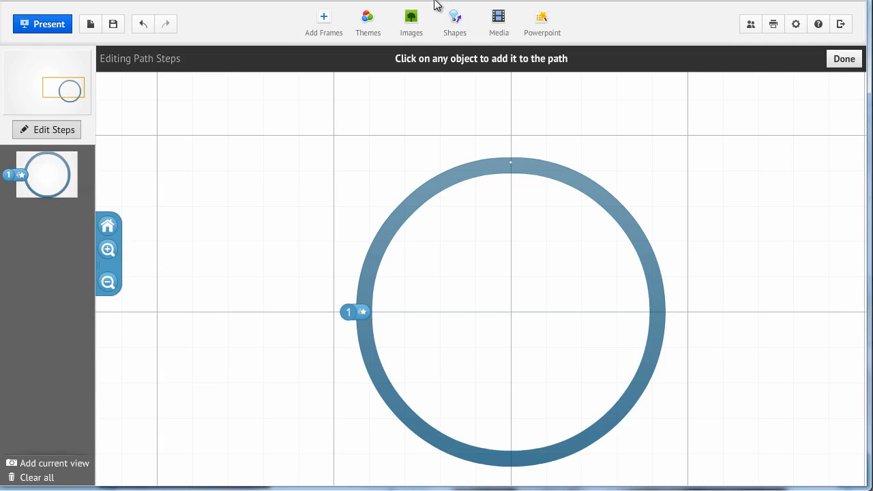
mouse_move(518, 21)
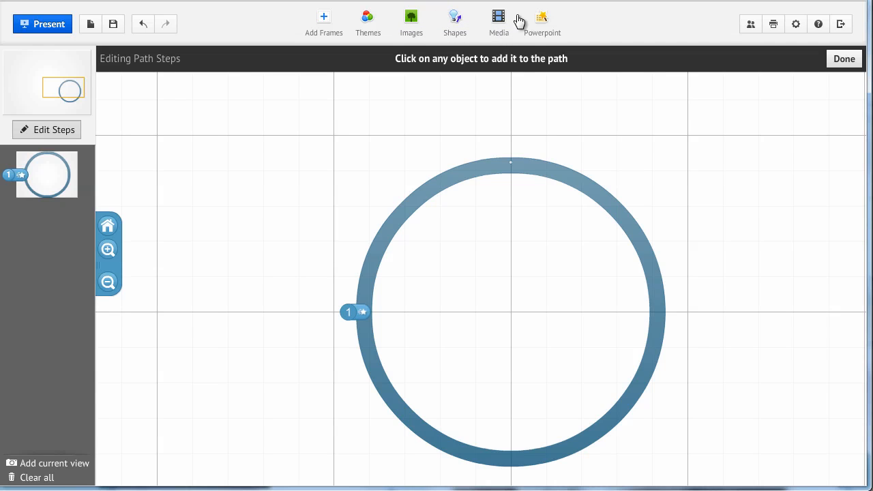
mouse_move(499, 21)
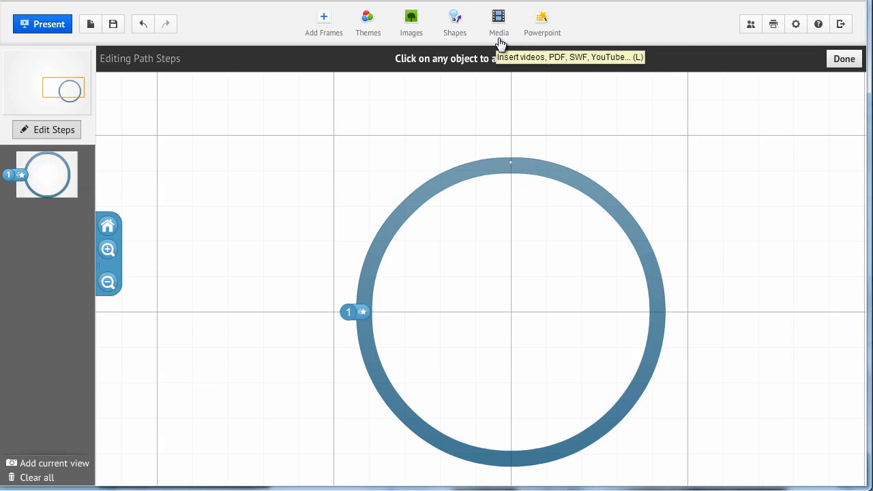
mouse_move(543, 20)
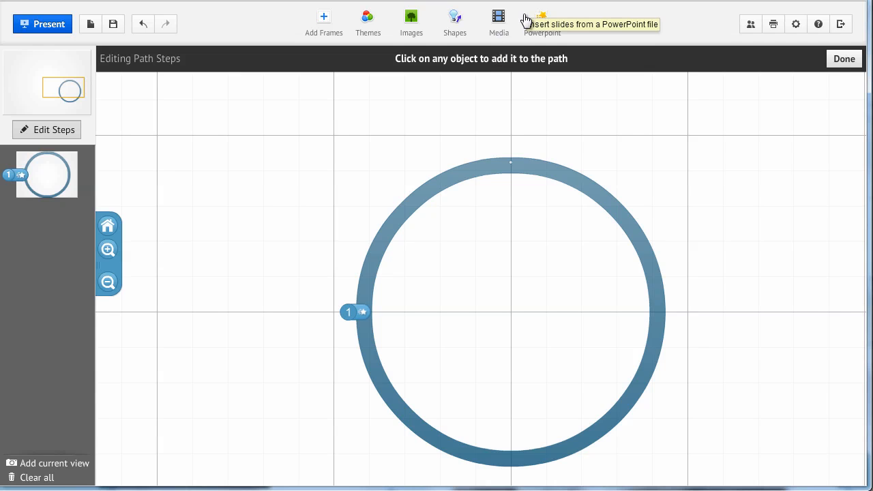
mouse_move(540, 46)
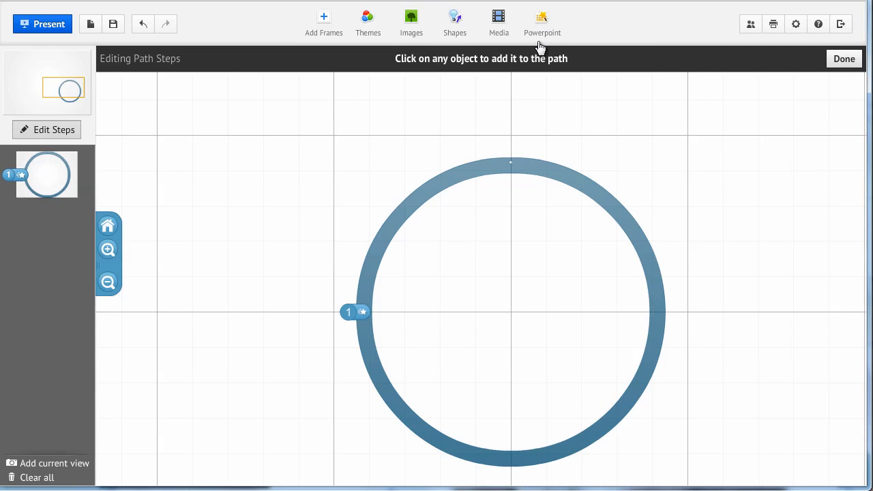
mouse_move(542, 21)
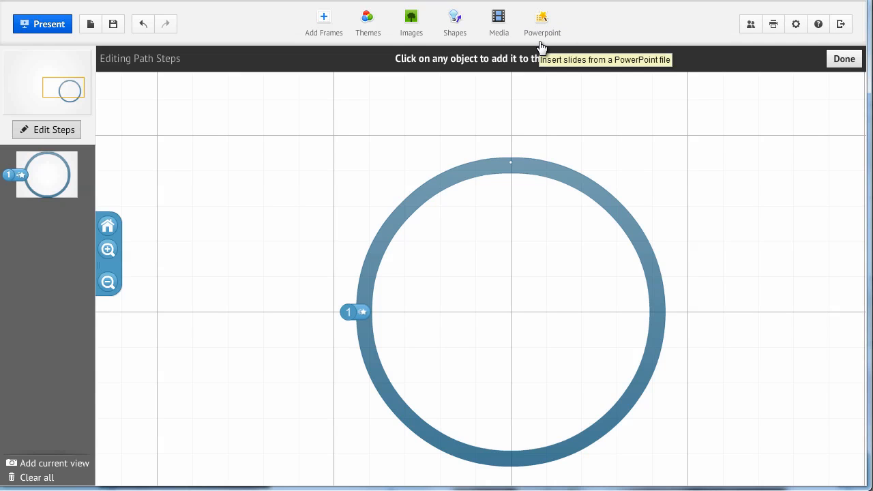
mouse_move(412, 20)
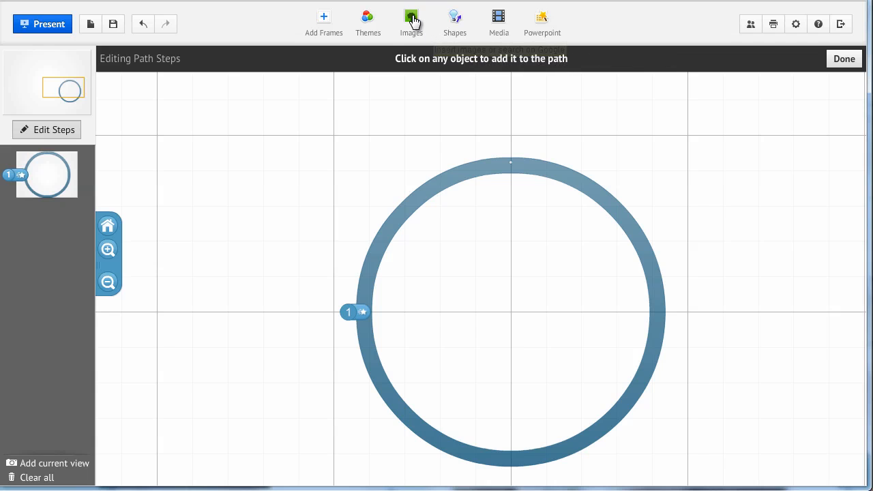
click(411, 19)
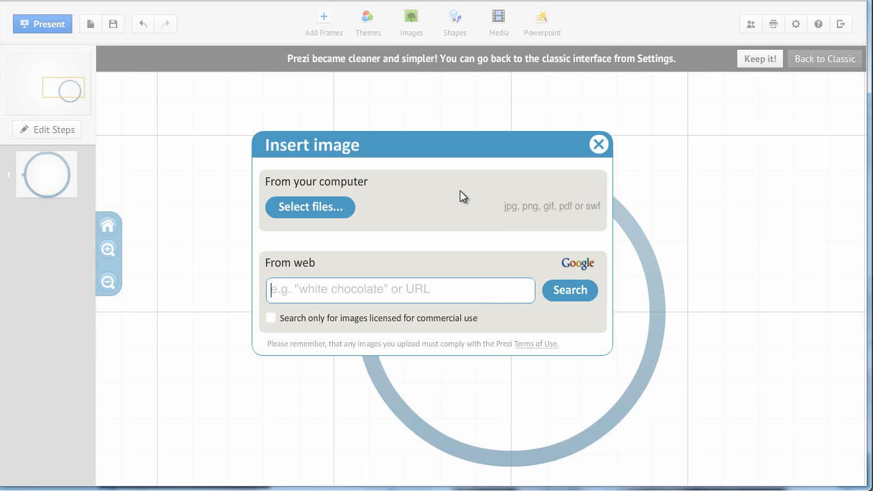
mouse_move(393, 180)
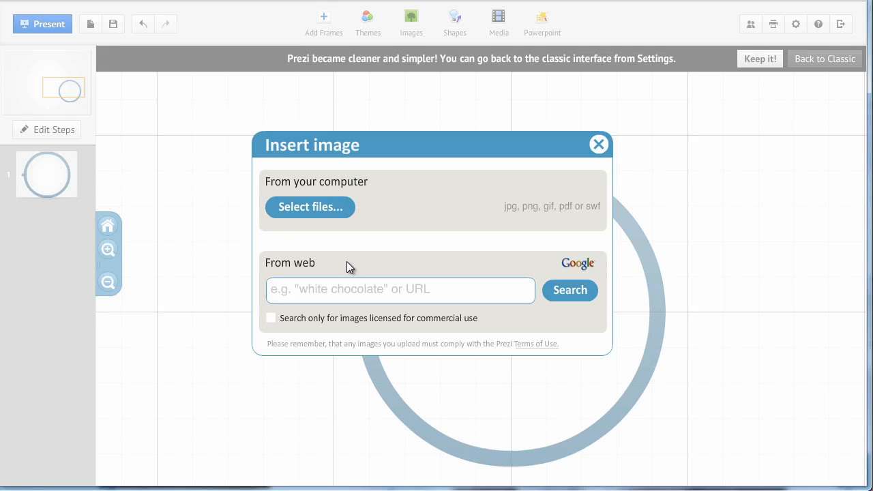
Close the image dialog without inserting anything and show the Shapes menu
click(598, 144)
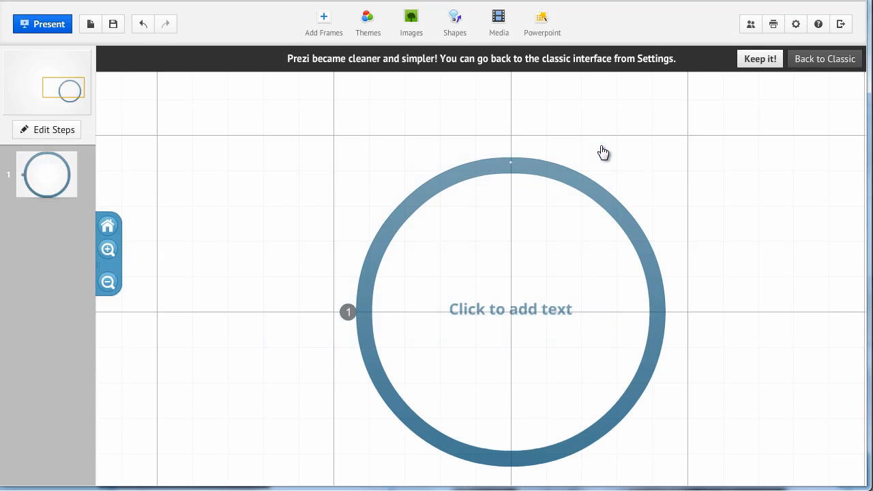
mouse_move(454, 24)
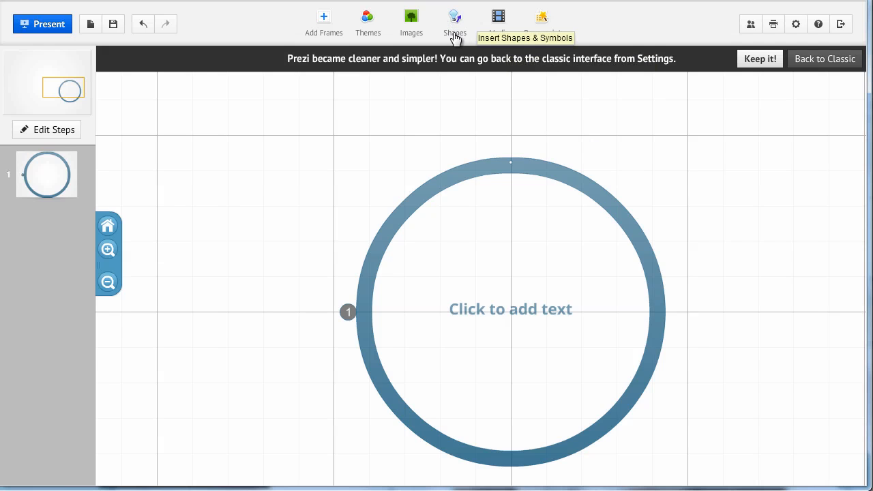
click(454, 21)
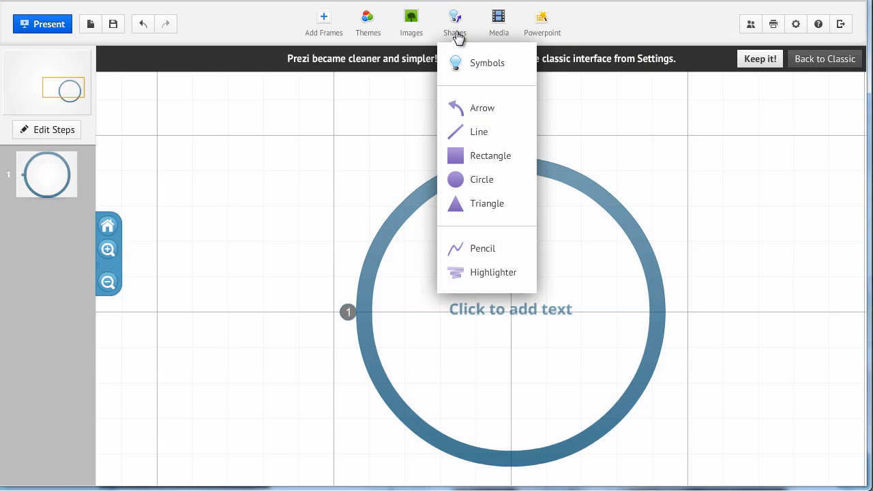
mouse_move(483, 249)
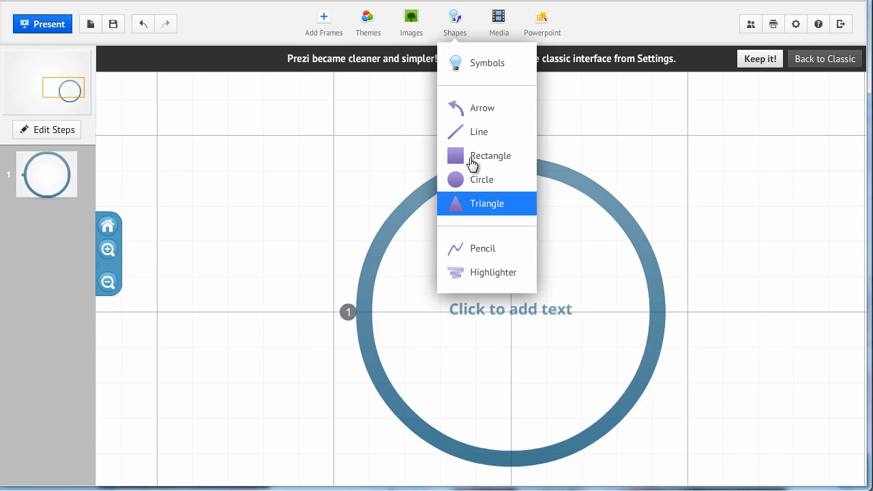
mouse_move(482, 217)
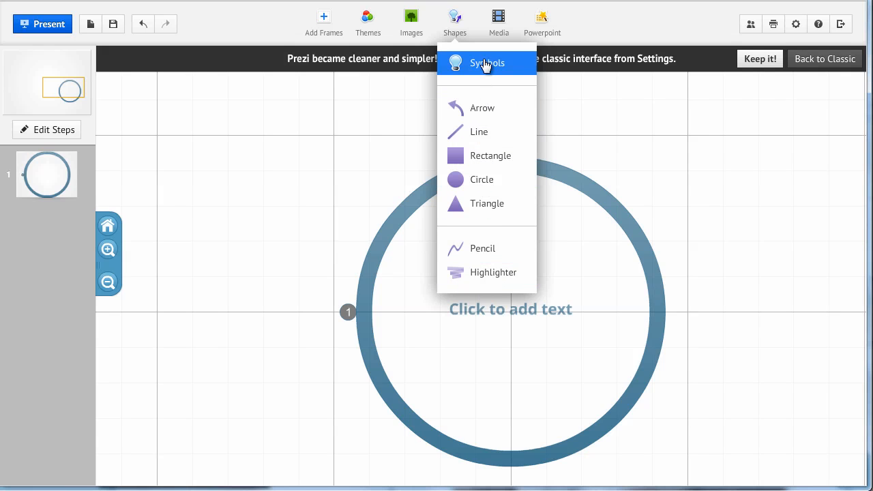
Insert the teal star from Symbols and move it to the circle's upper right
click(486, 63)
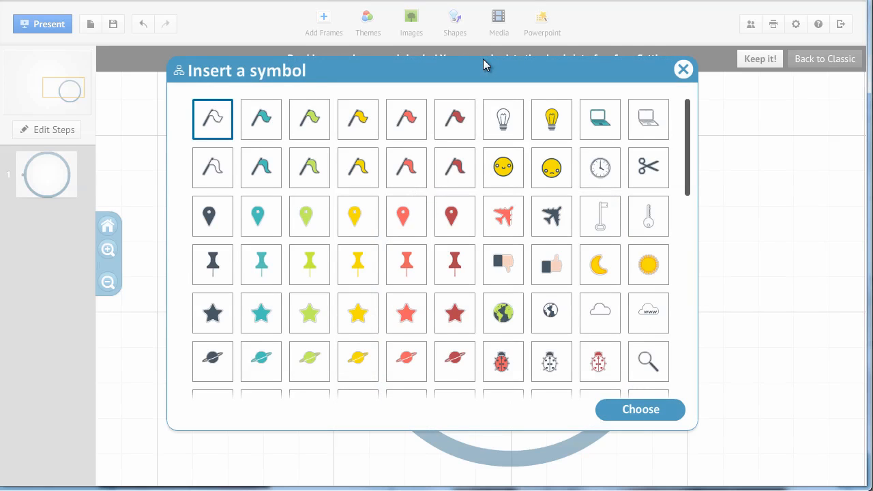
mouse_move(444, 150)
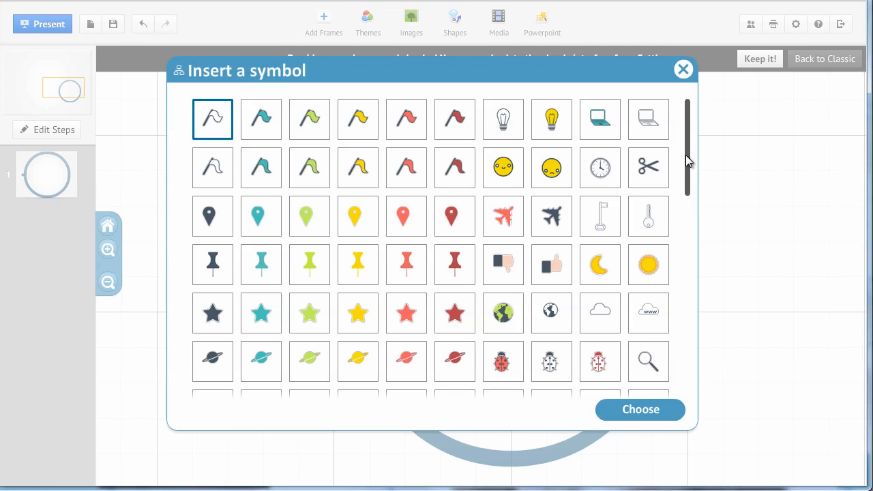
mouse_move(693, 167)
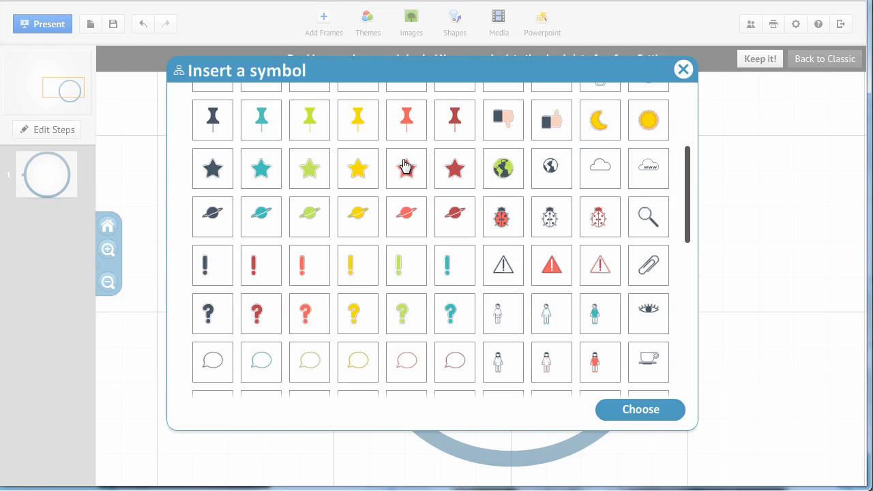
mouse_move(251, 152)
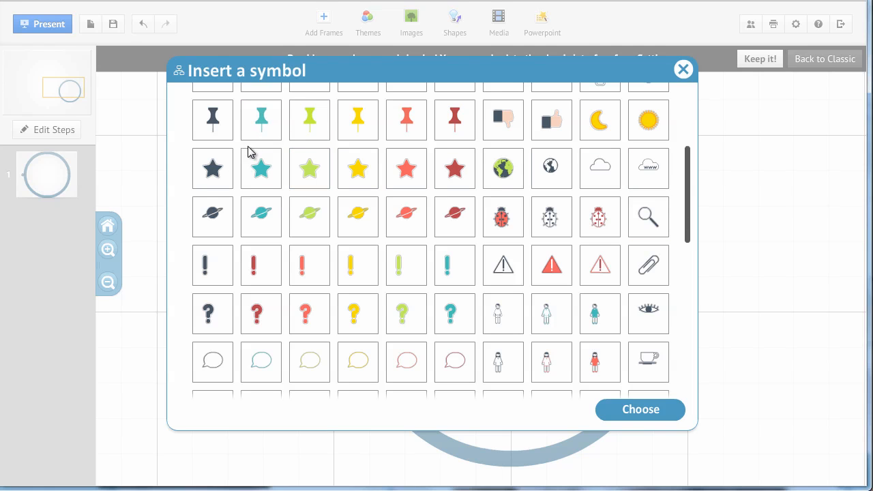
click(261, 168)
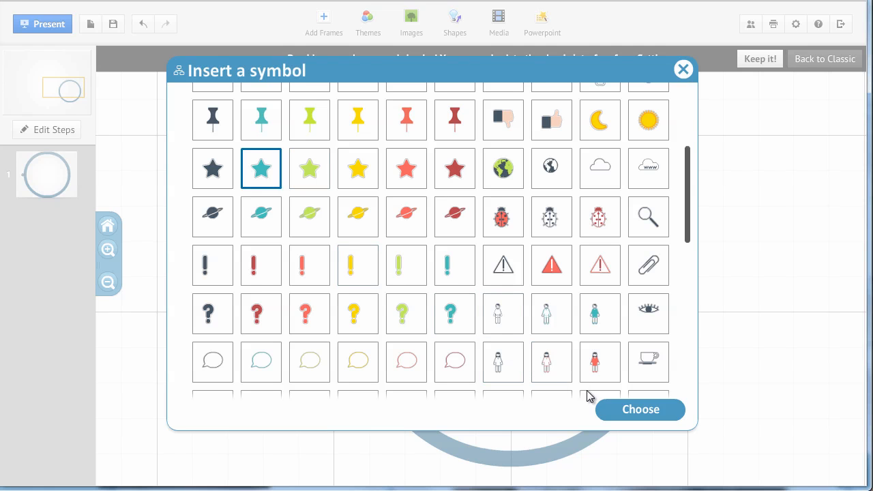
click(640, 409)
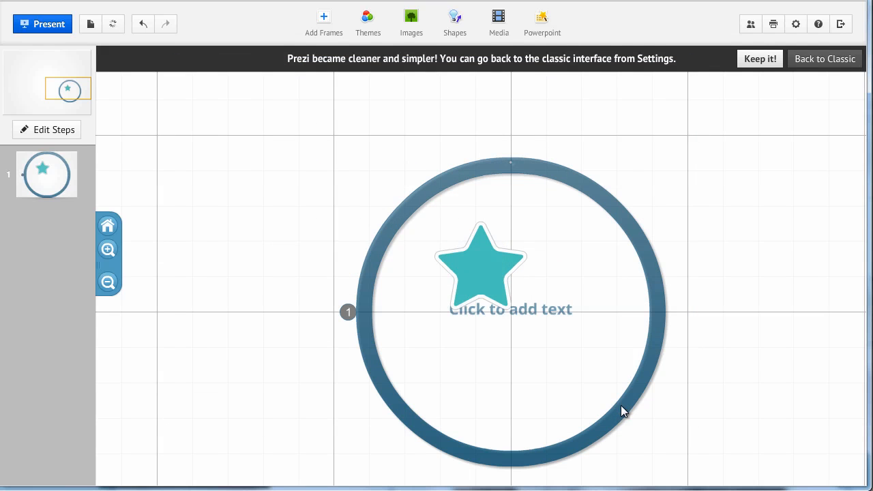
drag(479, 268, 740, 148)
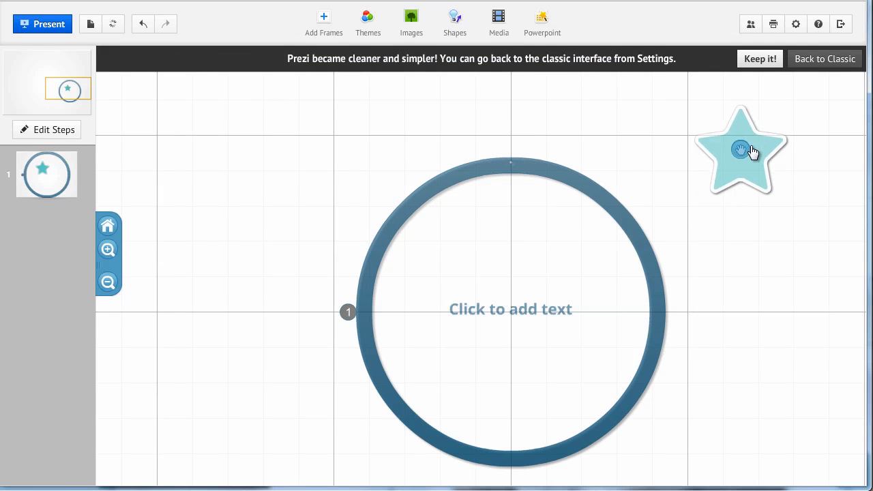
click(740, 149)
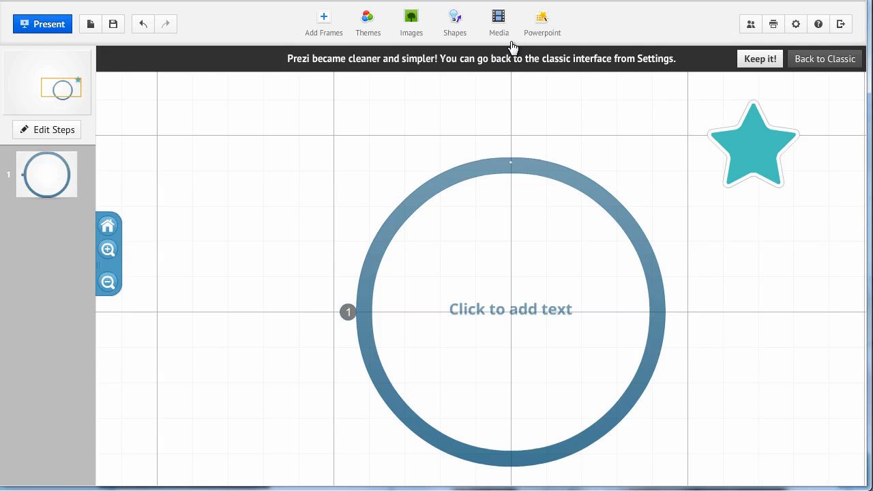
Show the Media menu with From computer and YouTube options
click(499, 23)
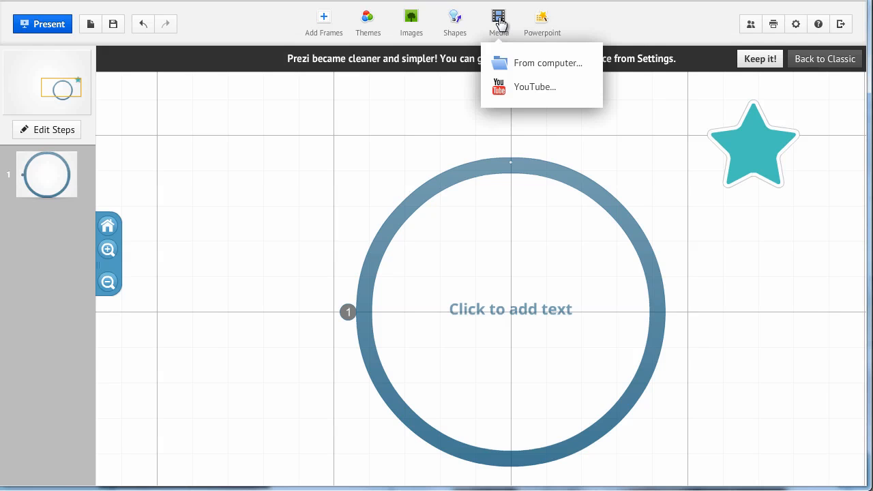
mouse_move(549, 63)
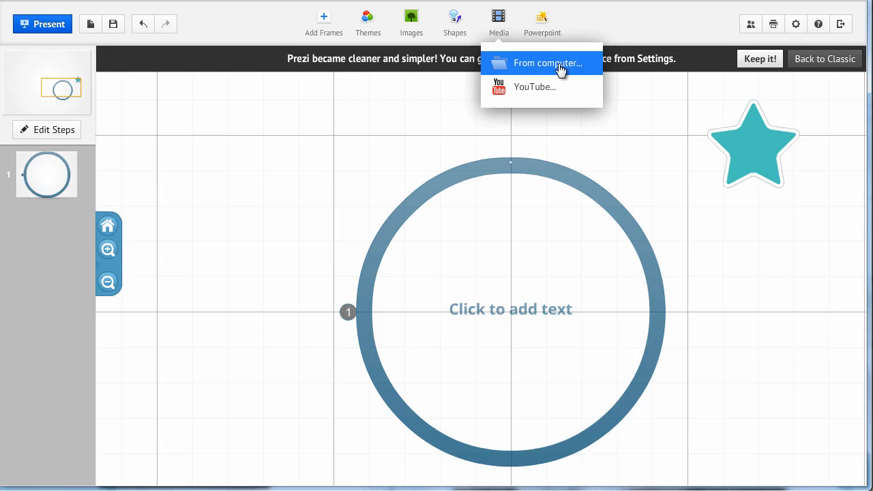
mouse_move(553, 87)
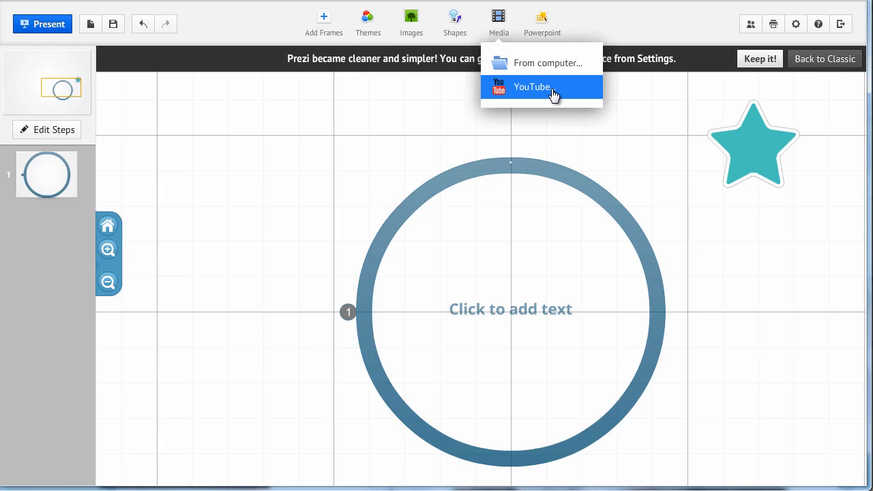
mouse_move(627, 113)
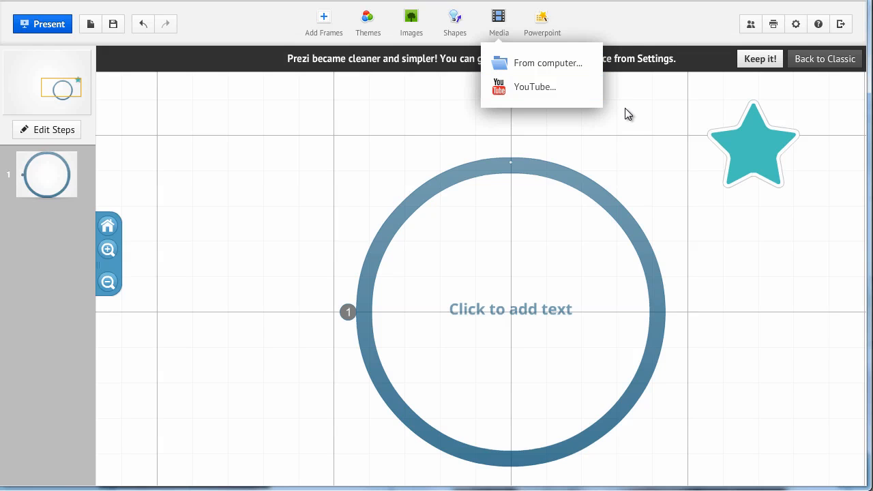
Dismiss the Media menu, returning to the classic editor's empty grid canvas
click(825, 59)
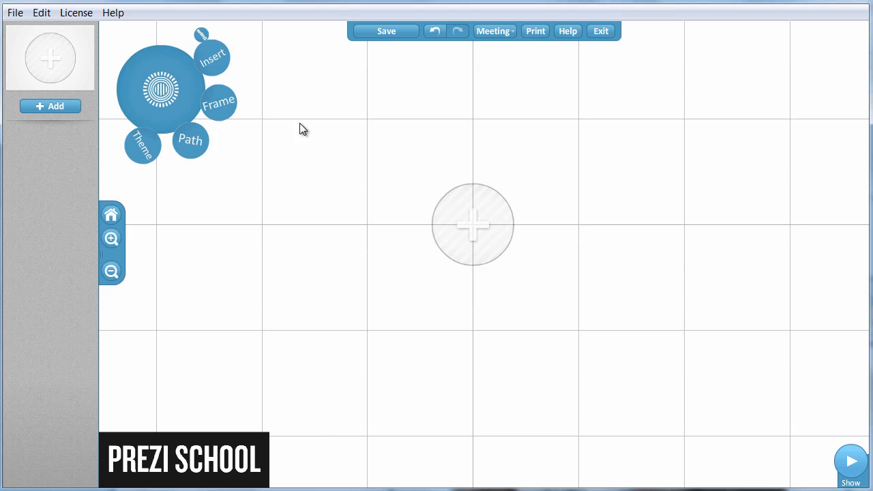
mouse_move(232, 150)
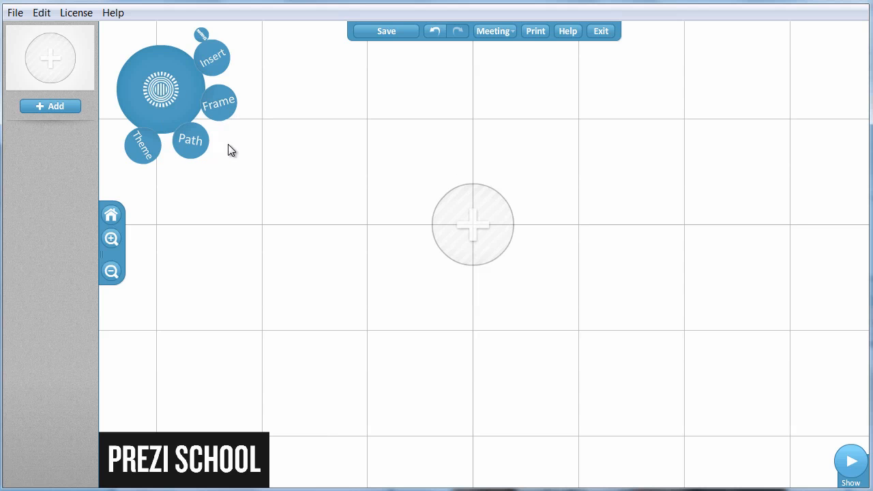
mouse_move(190, 141)
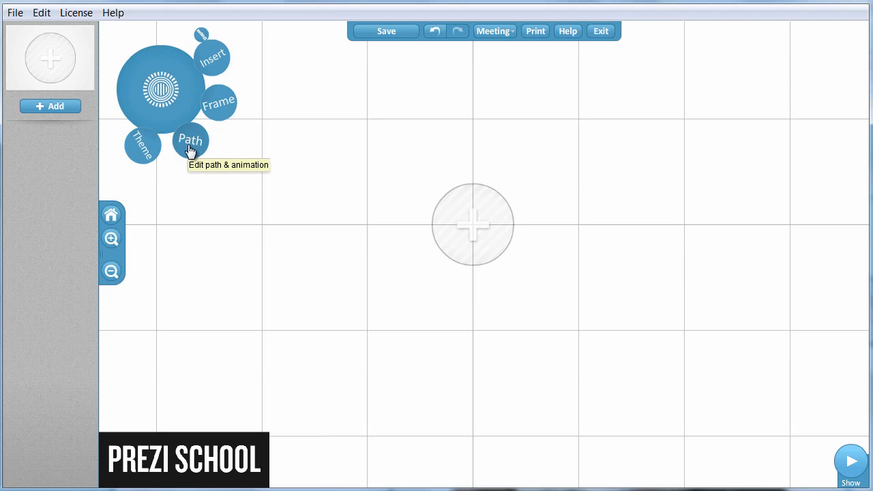
mouse_move(60, 261)
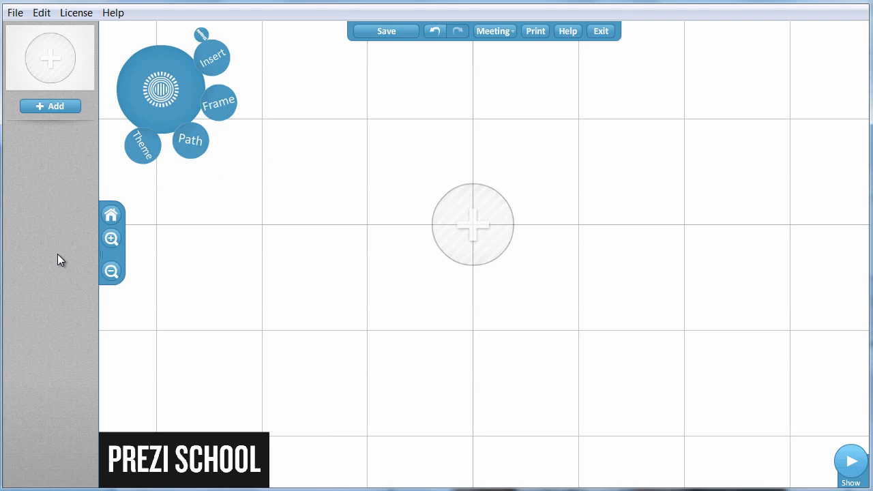
mouse_move(64, 203)
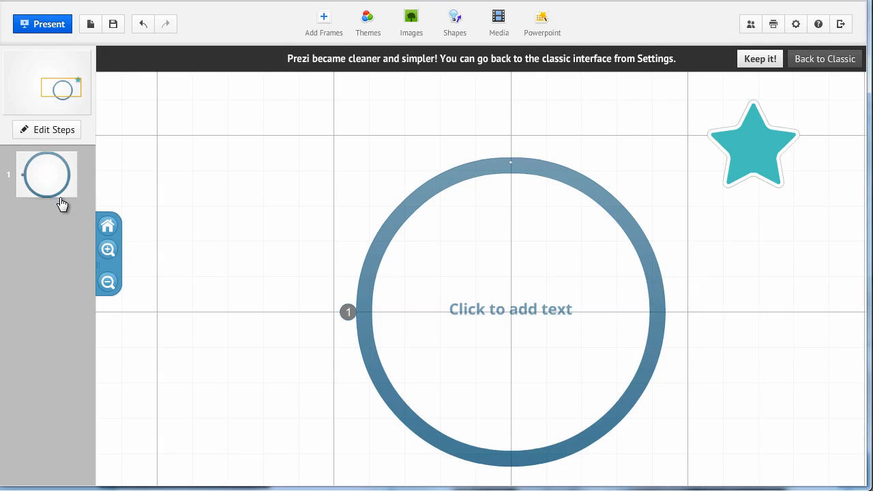
mouse_move(54, 149)
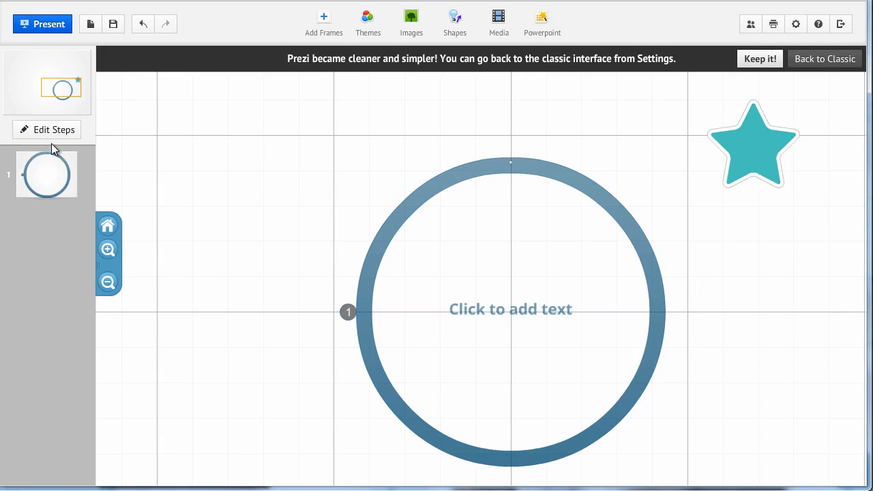
mouse_move(46, 136)
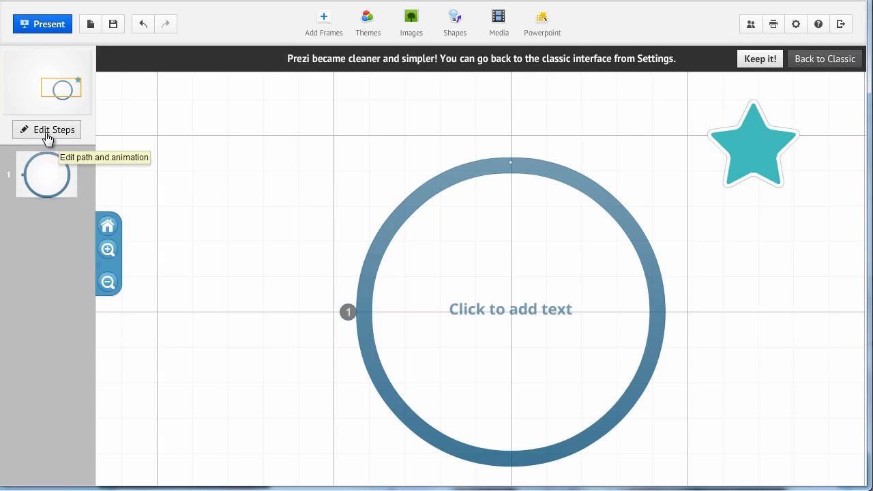
Add the teal star as path step 2, then remove it, leaving only the circle
click(47, 130)
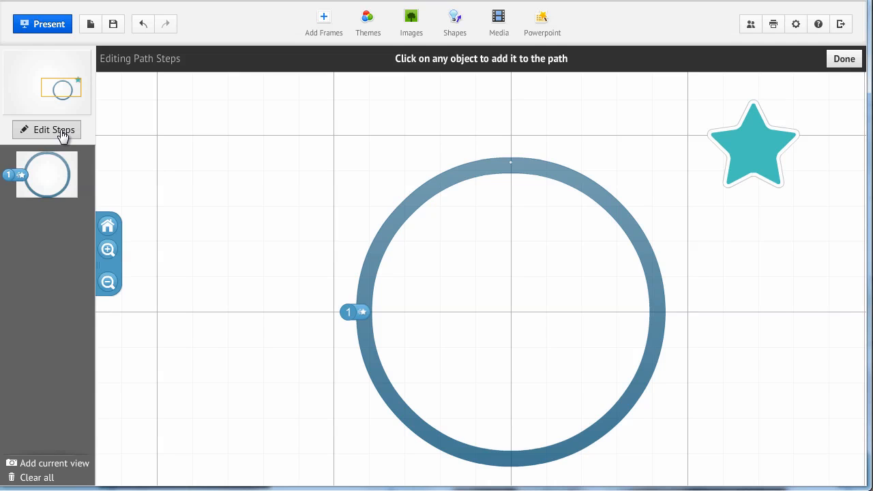
mouse_move(693, 128)
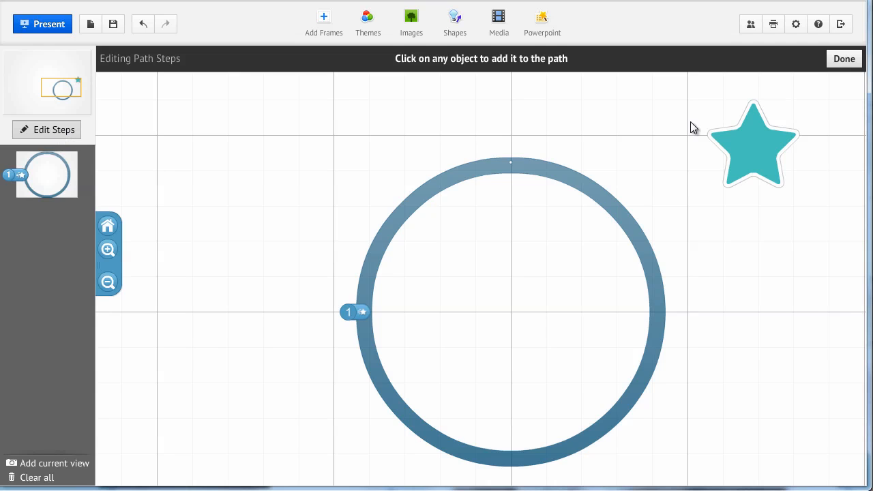
click(753, 143)
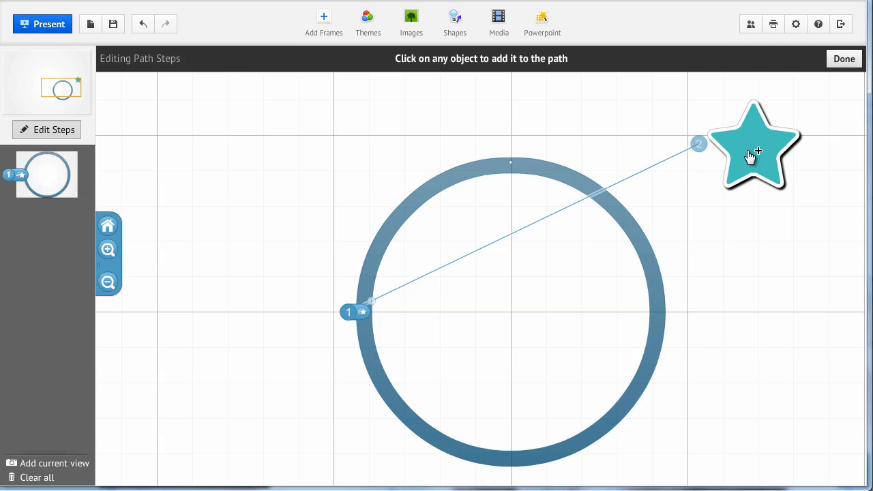
click(751, 143)
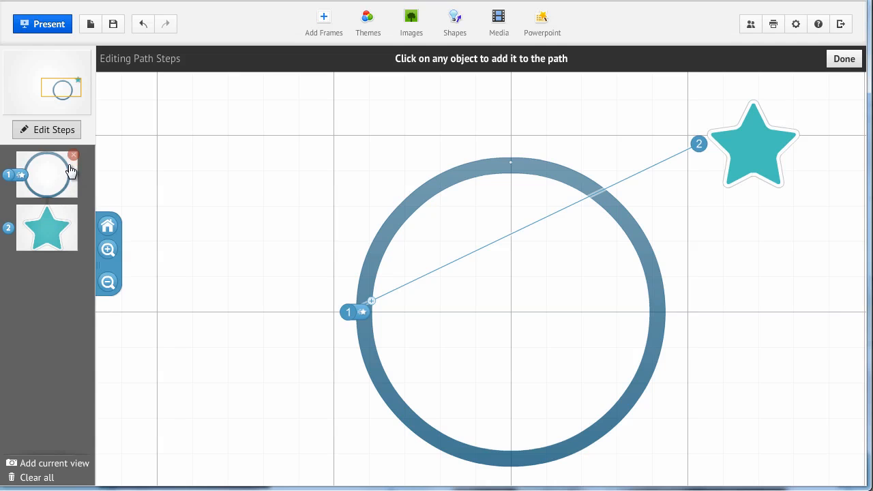
mouse_move(46, 174)
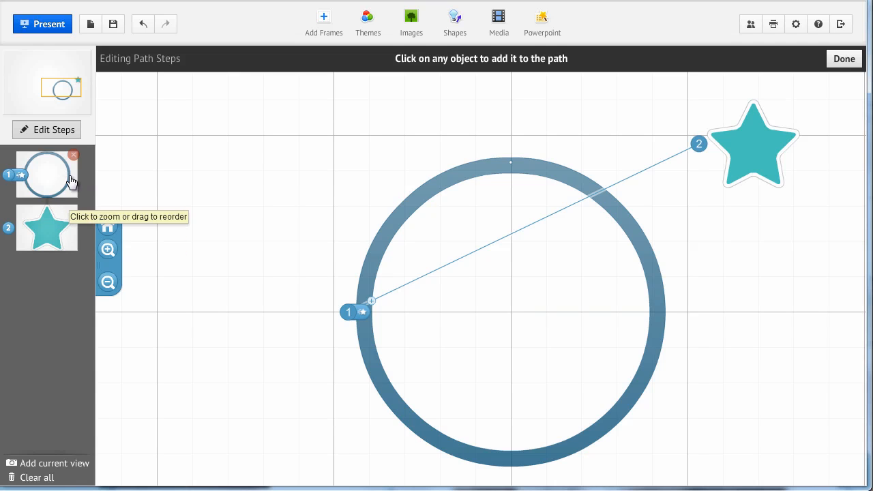
mouse_move(73, 211)
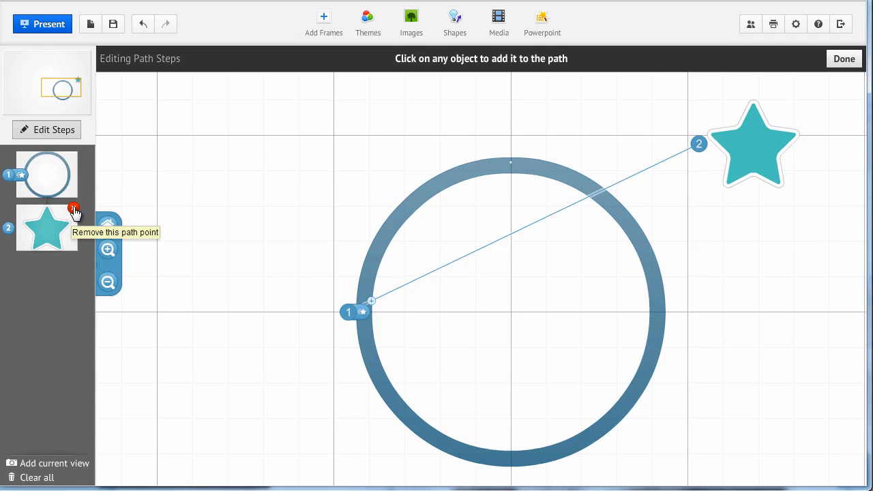
click(74, 208)
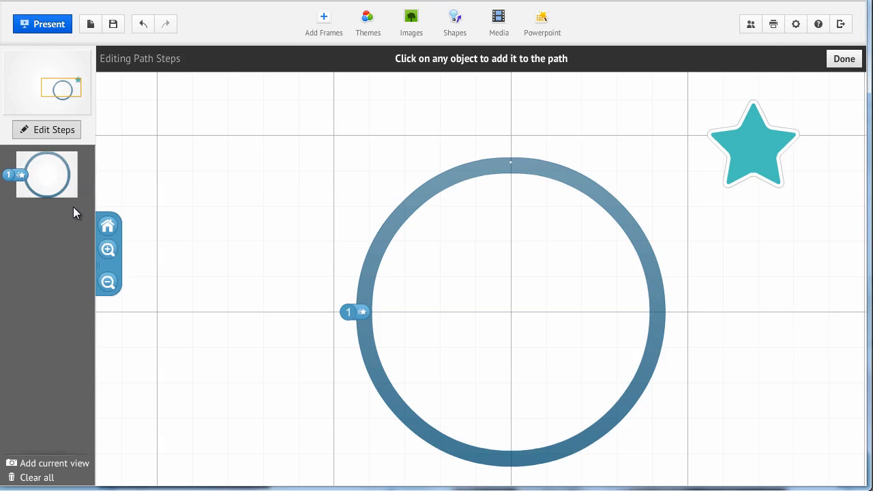
mouse_move(64, 245)
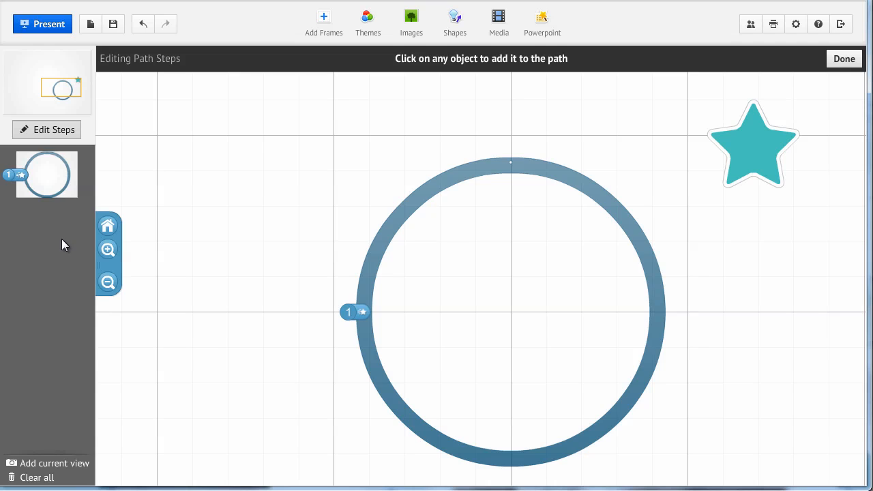
mouse_move(67, 257)
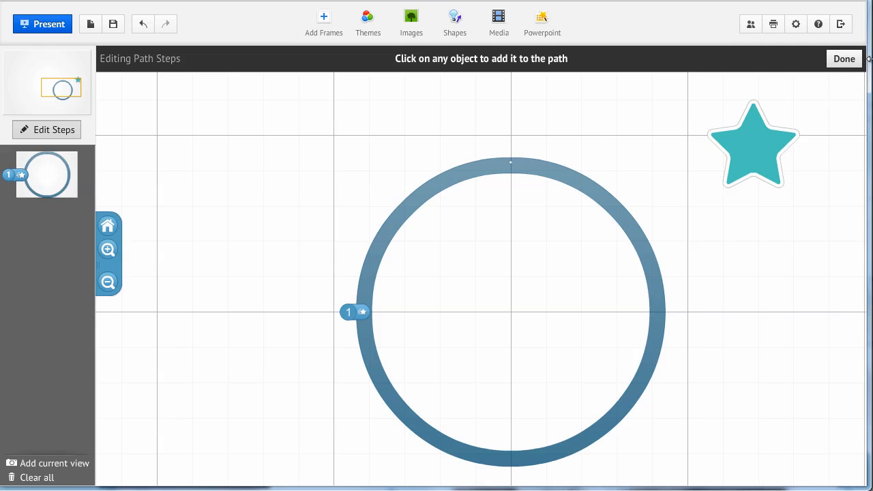
mouse_move(290, 204)
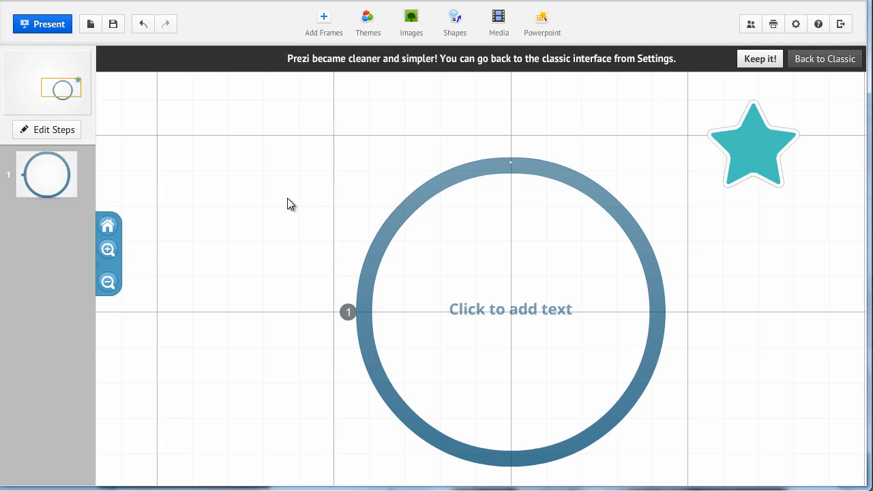
click(825, 59)
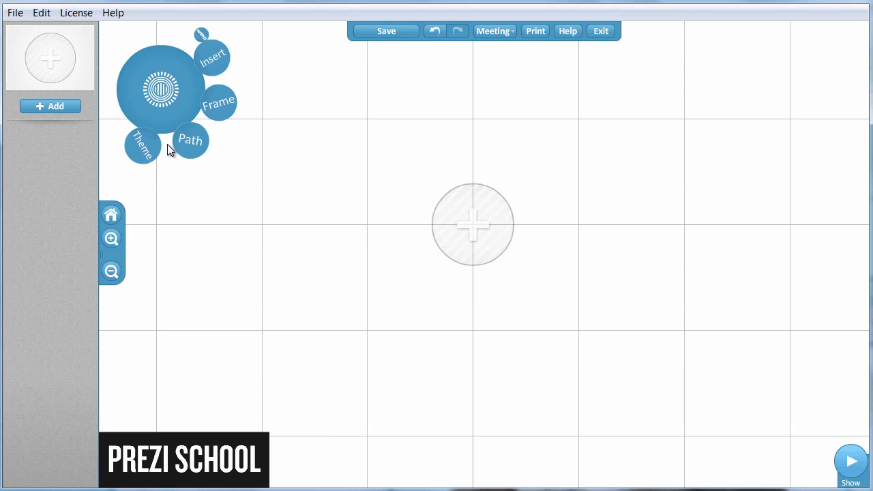
mouse_move(156, 166)
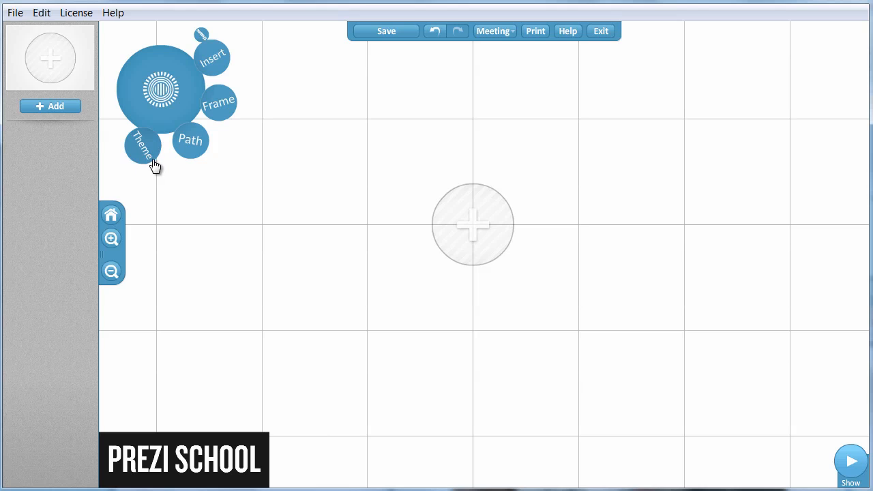
click(142, 145)
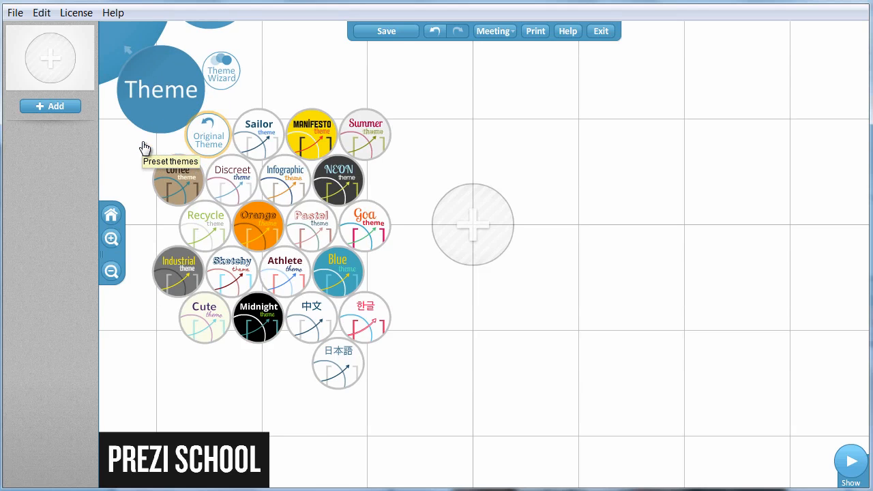
mouse_move(266, 94)
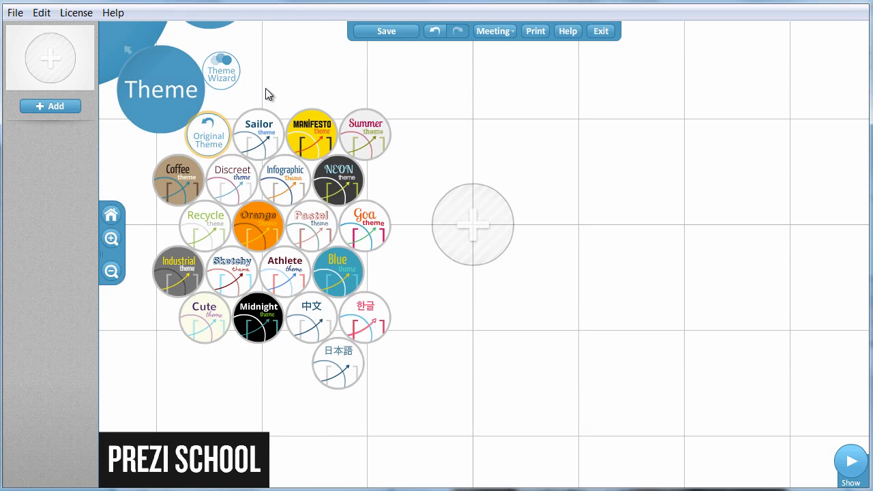
mouse_move(228, 278)
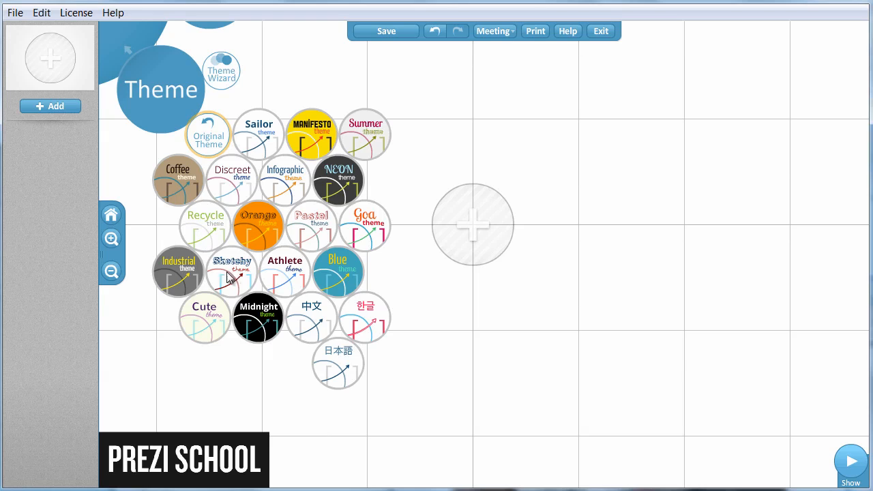
mouse_move(280, 295)
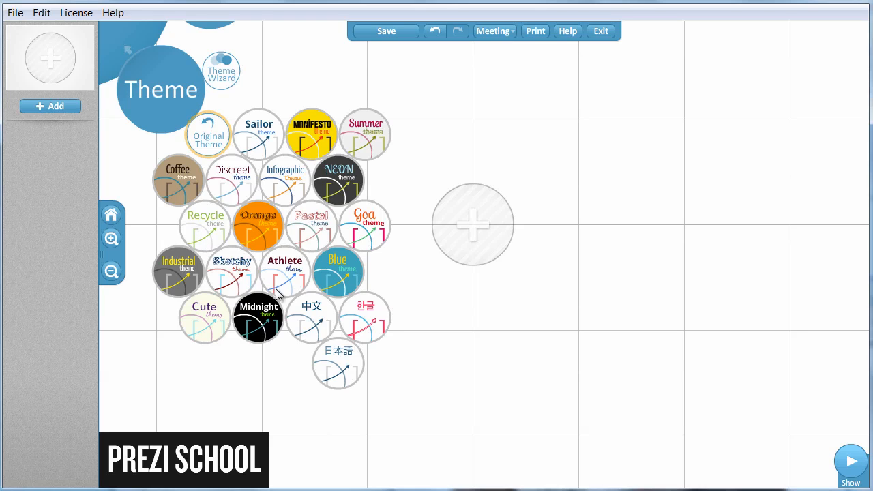
mouse_move(290, 240)
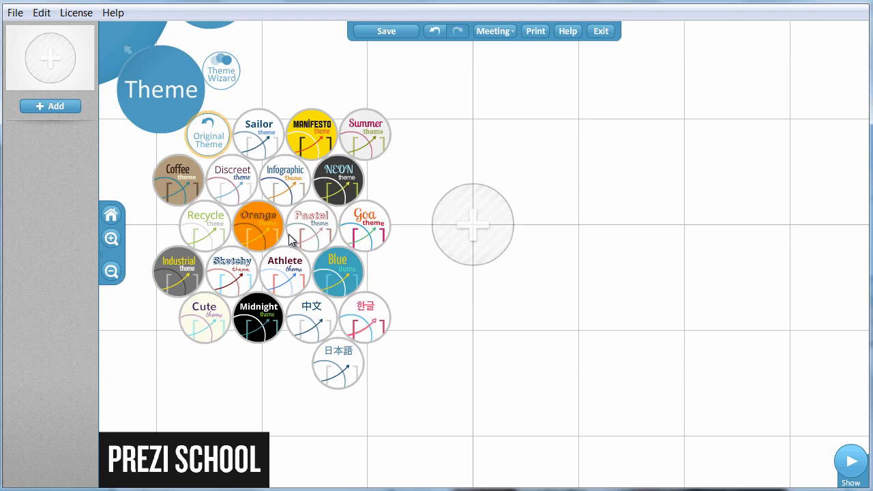
mouse_move(291, 168)
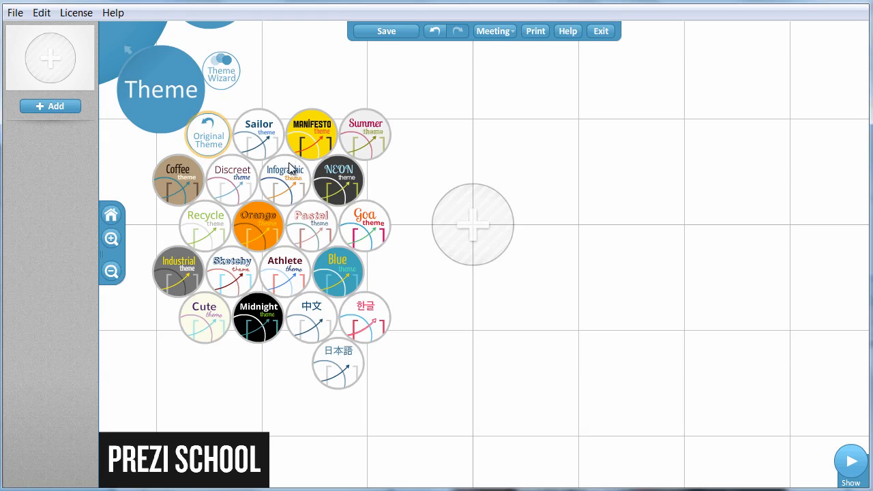
mouse_move(217, 52)
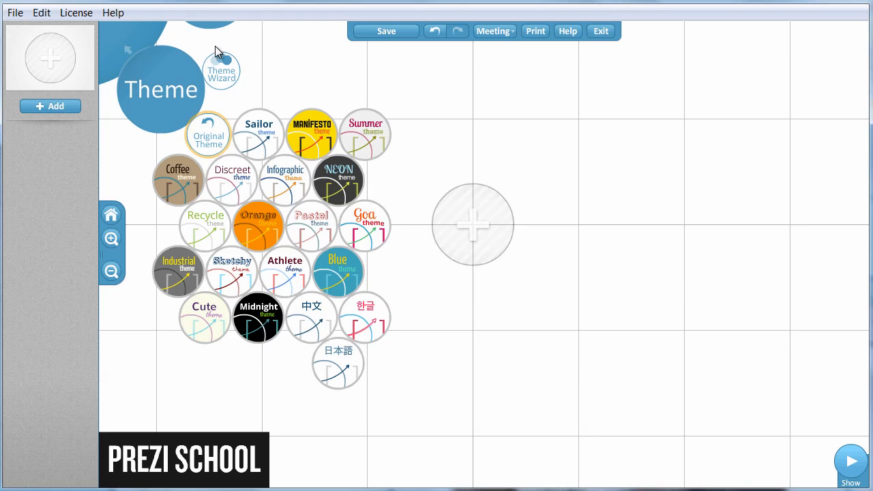
mouse_move(249, 83)
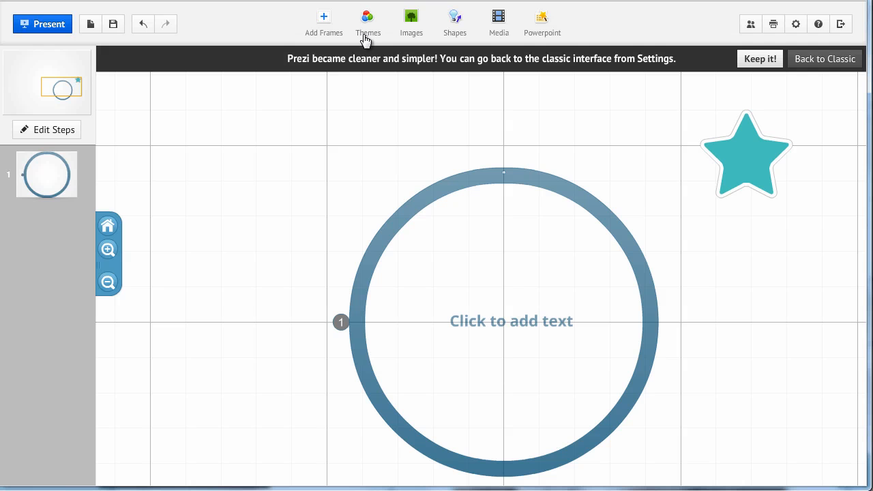
mouse_move(368, 22)
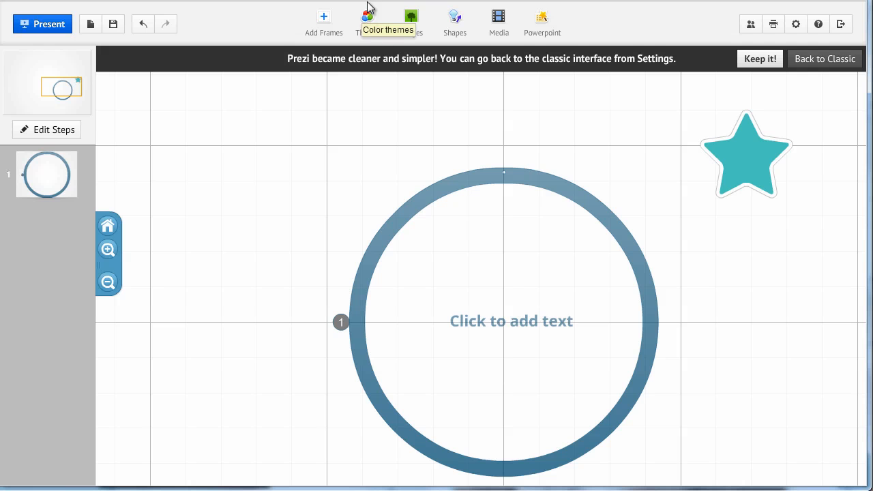
Apply the Orange theme, turning the canvas orange and the circle frame cream
click(367, 20)
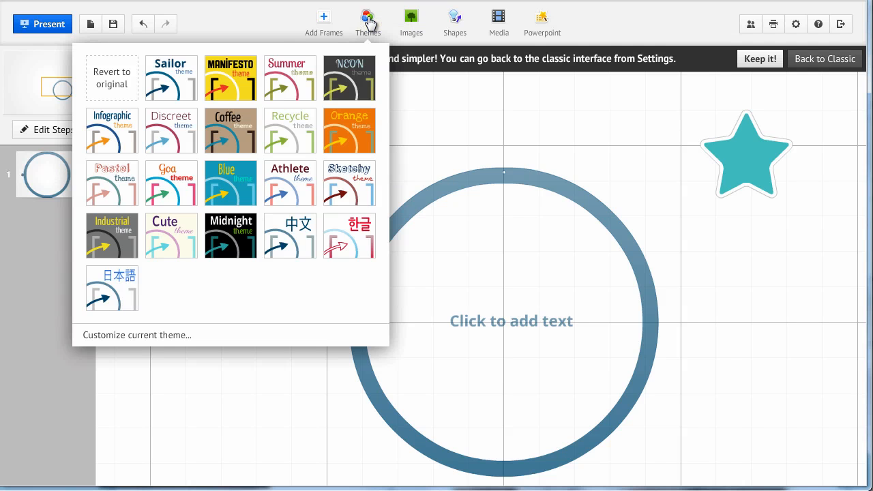
mouse_move(349, 128)
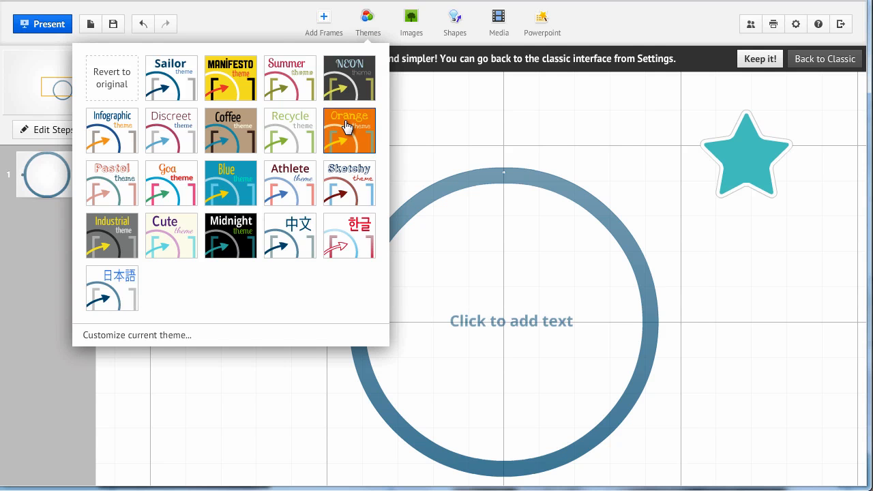
click(349, 130)
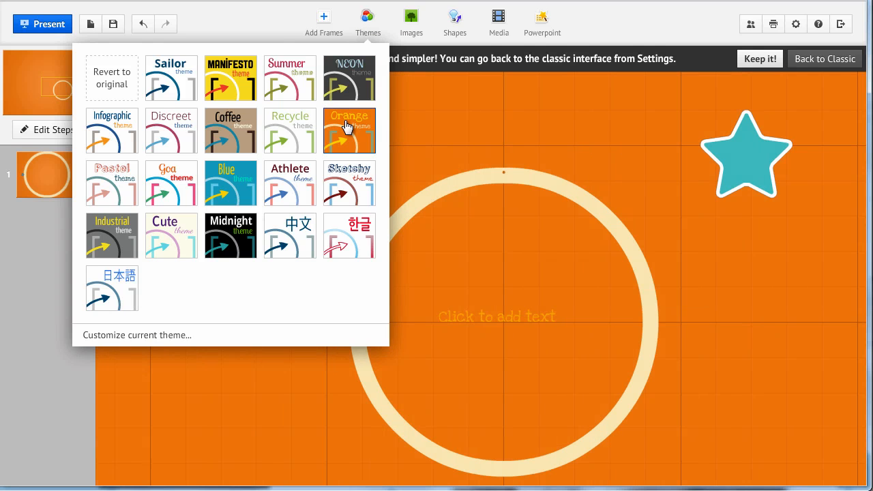
mouse_move(155, 289)
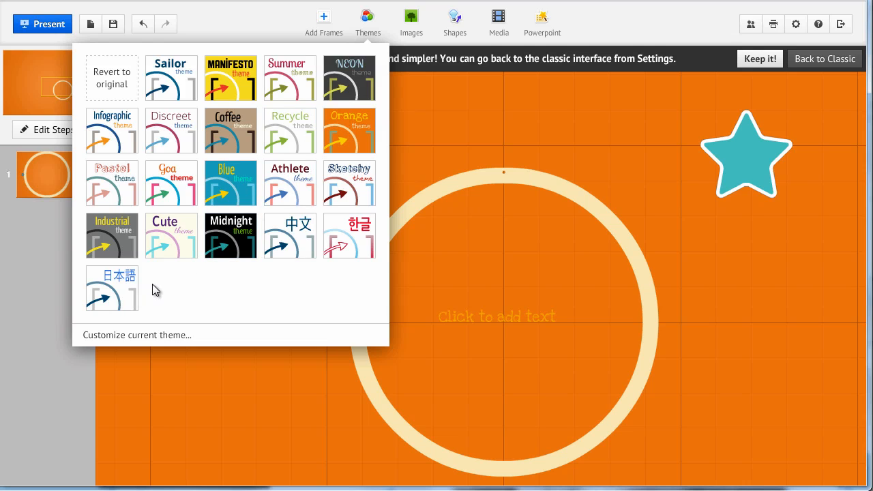
mouse_move(153, 339)
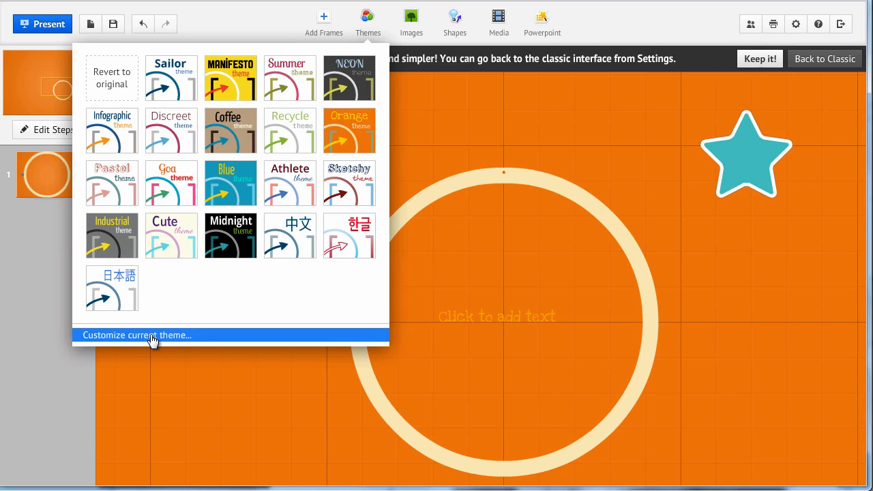
mouse_move(149, 340)
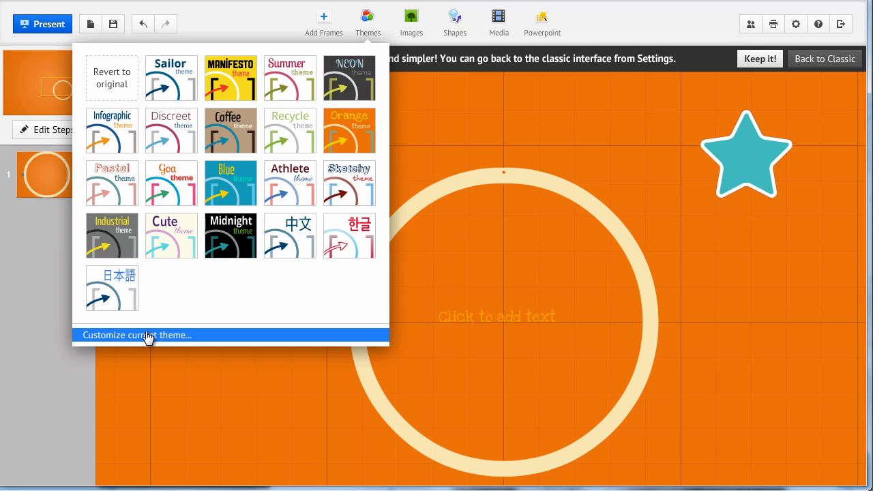
mouse_move(111, 77)
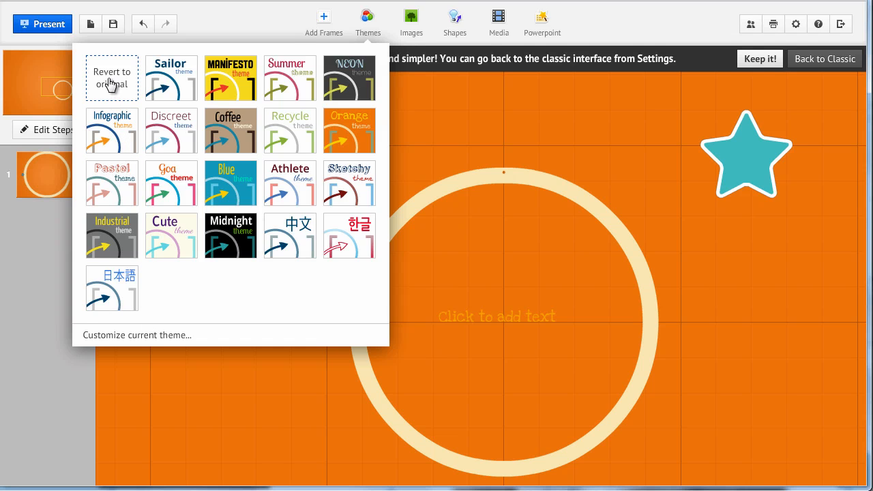